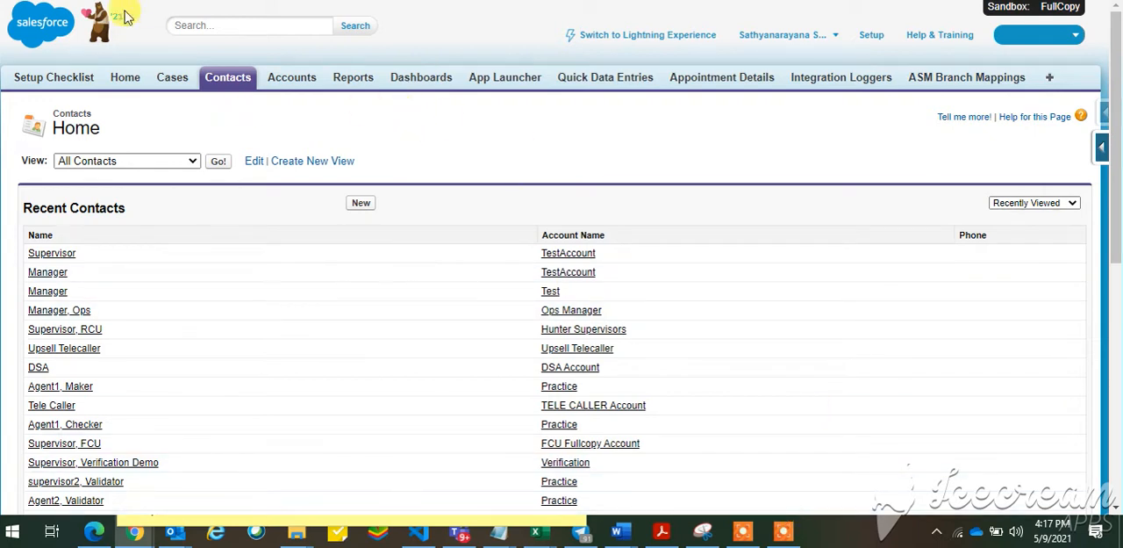
- Show the Accounts home page with its recently viewed accounts
click(292, 77)
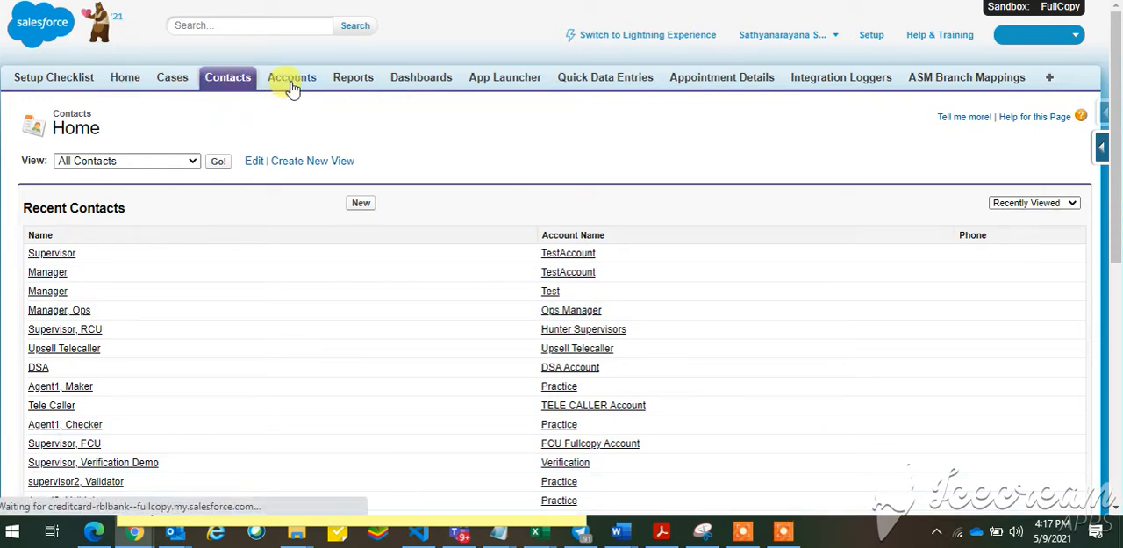
click(291, 77)
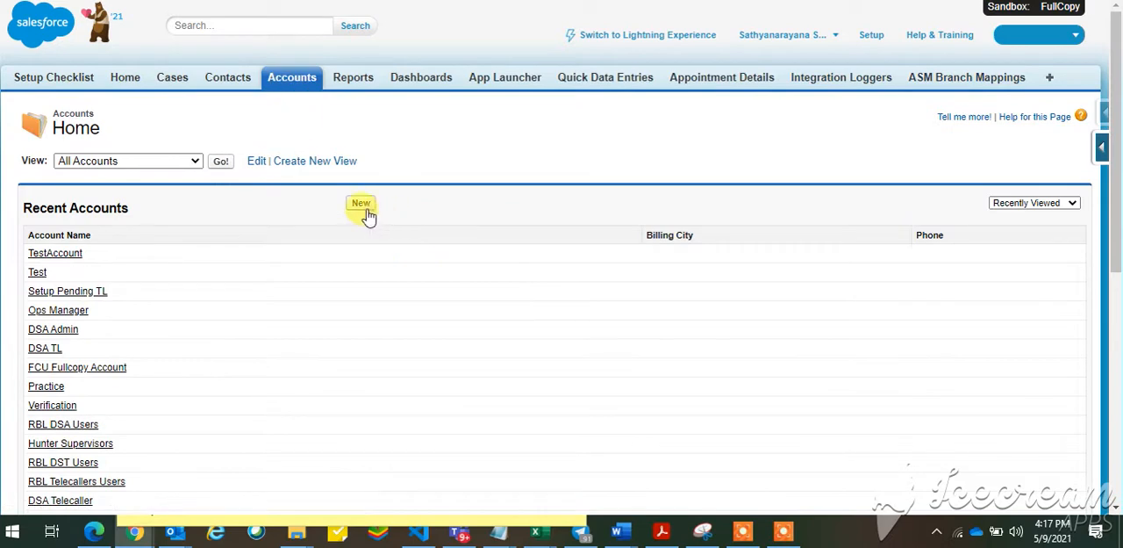
mouse_move(360, 206)
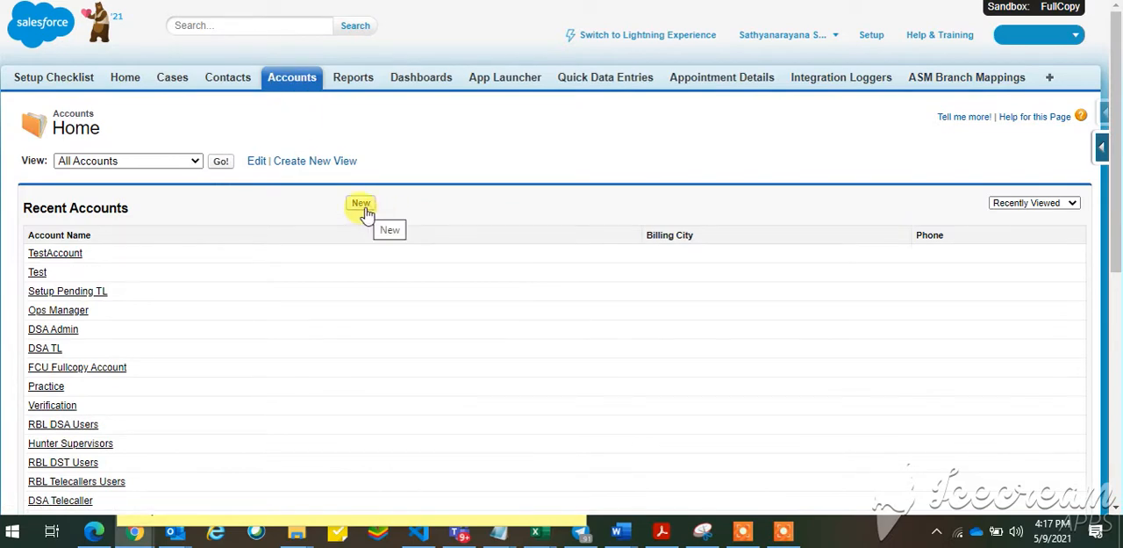
mouse_move(420, 167)
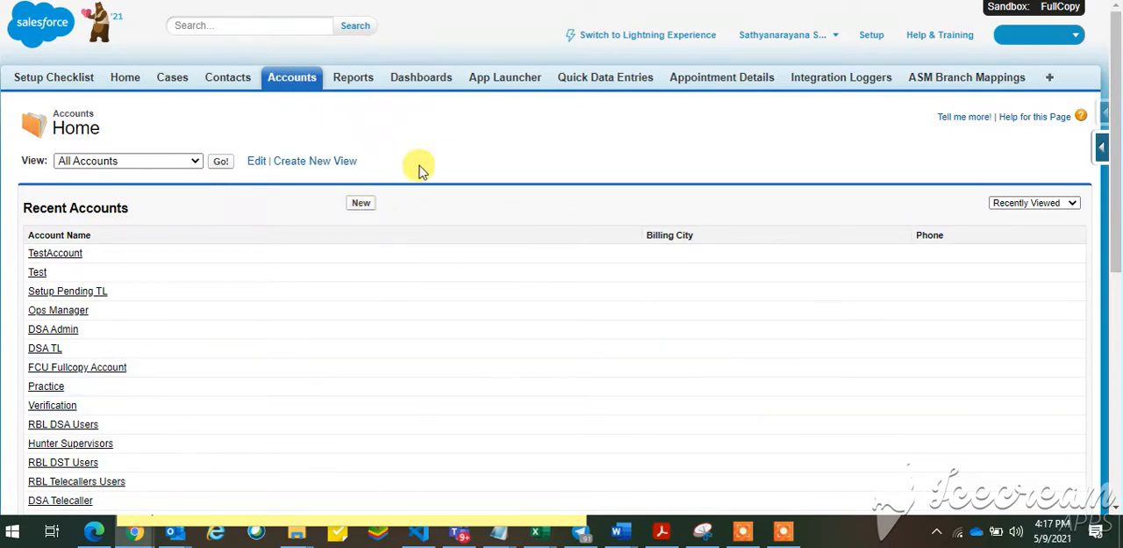
- Create an account named Test, save it and enable it as a partner account
click(360, 203)
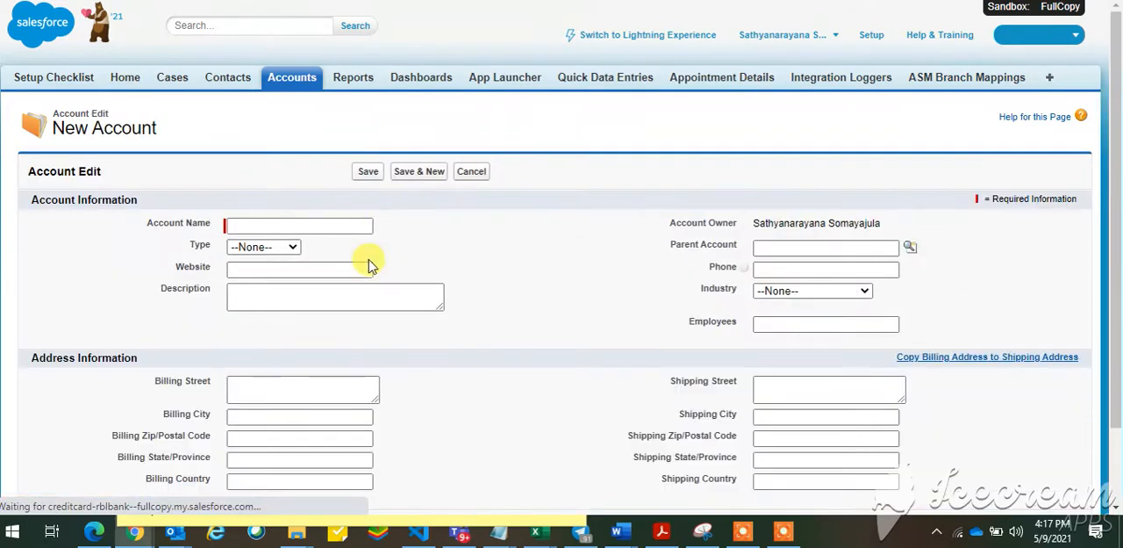
text(Test)
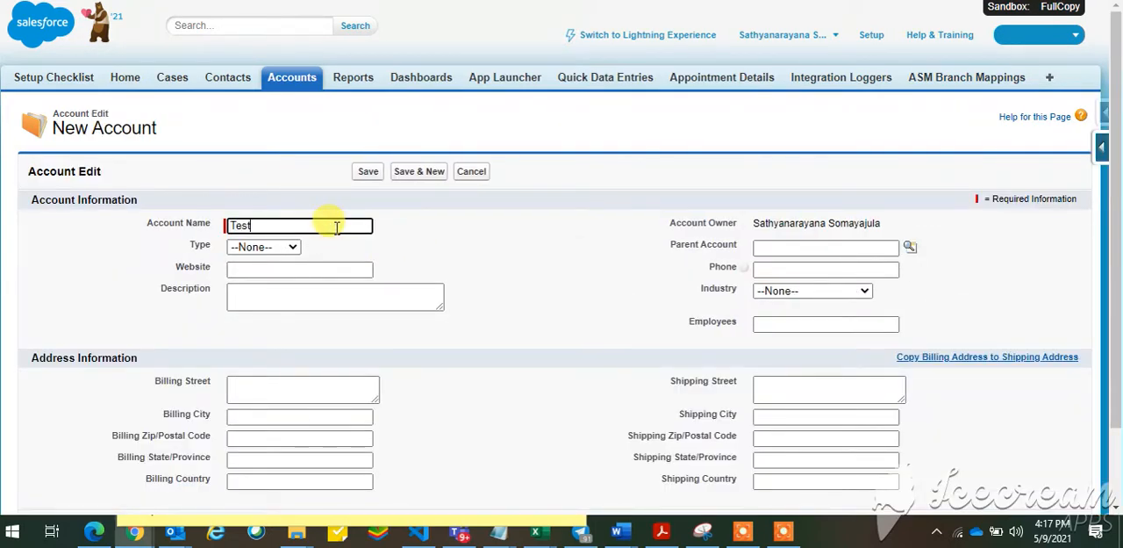
click(368, 171)
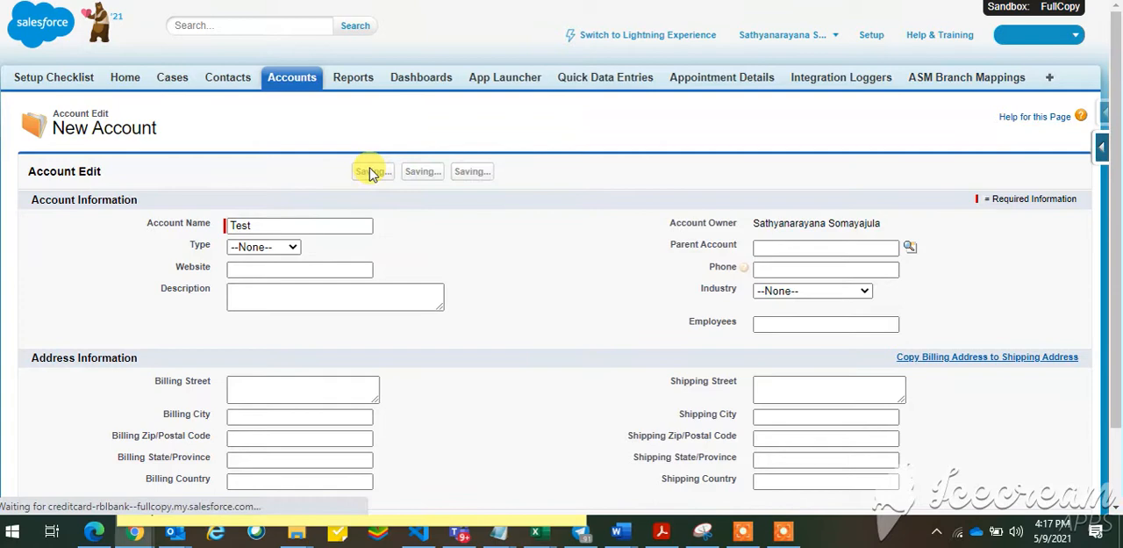
click(372, 171)
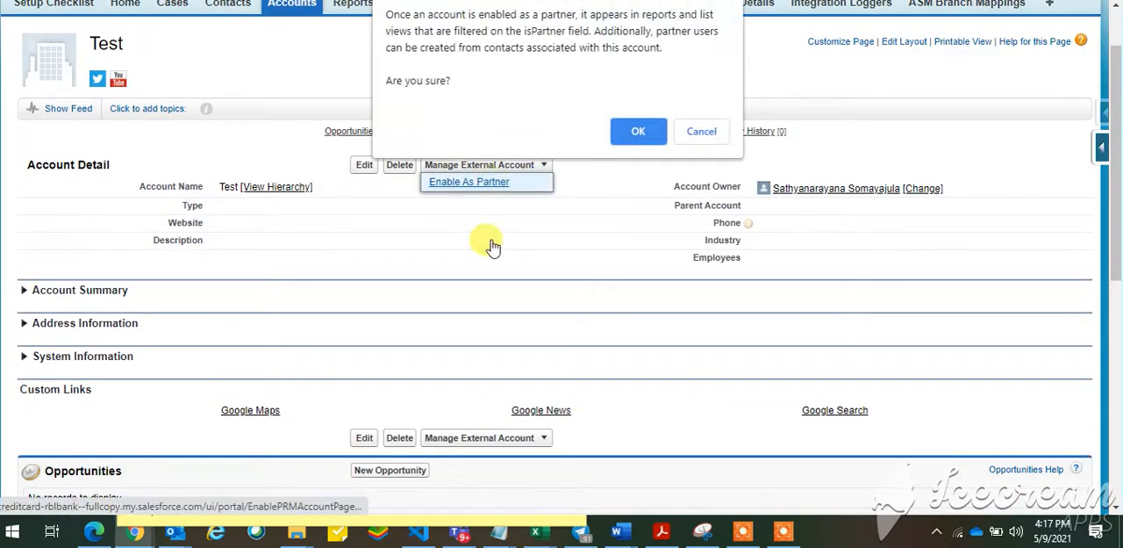
click(638, 131)
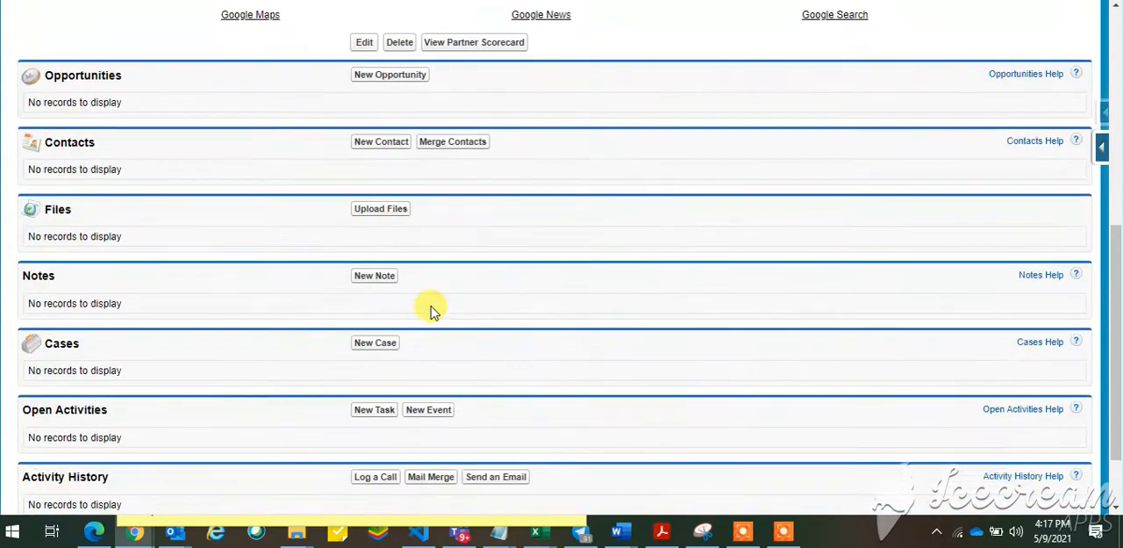
- Add a contact with last name Manger to the Test account and return to a new contact form
click(380, 141)
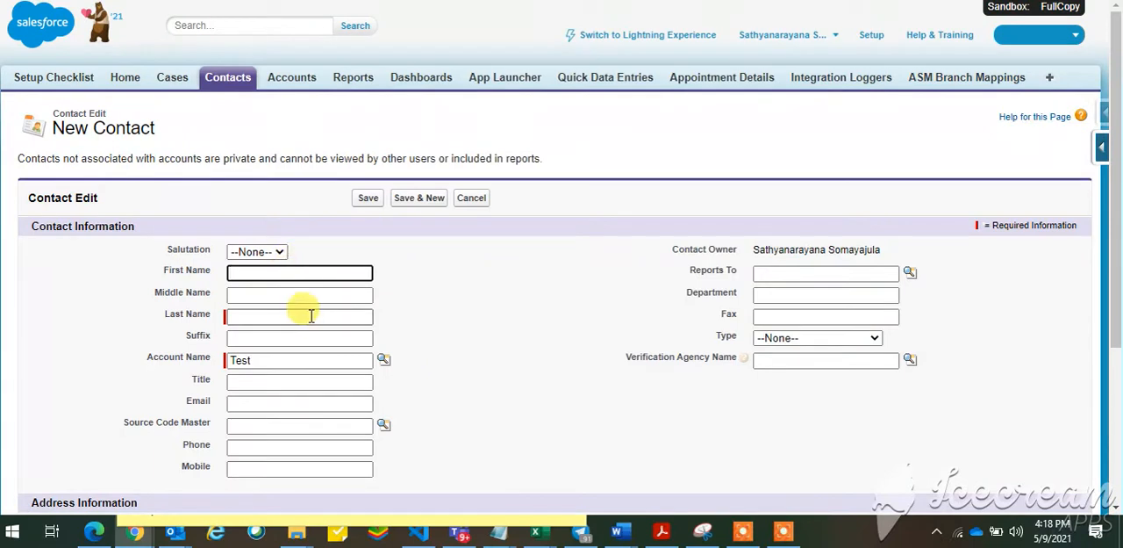
text(Manger)
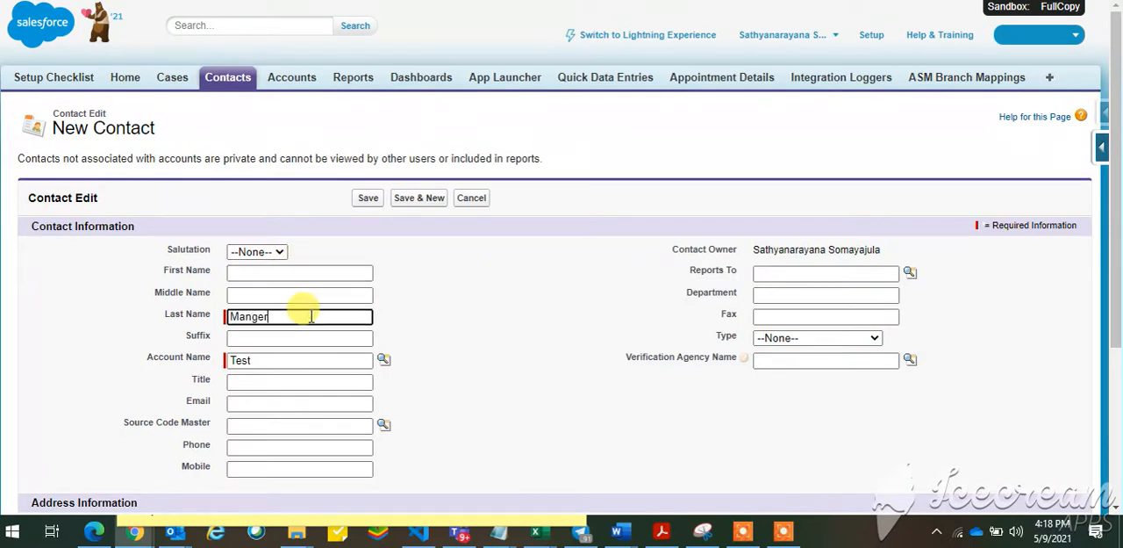
click(367, 197)
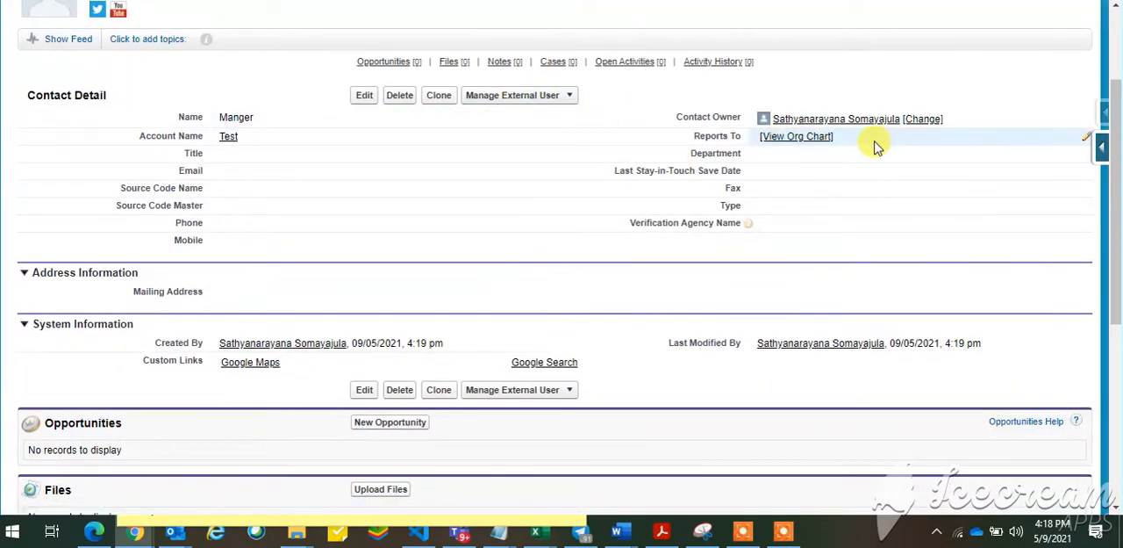
click(518, 95)
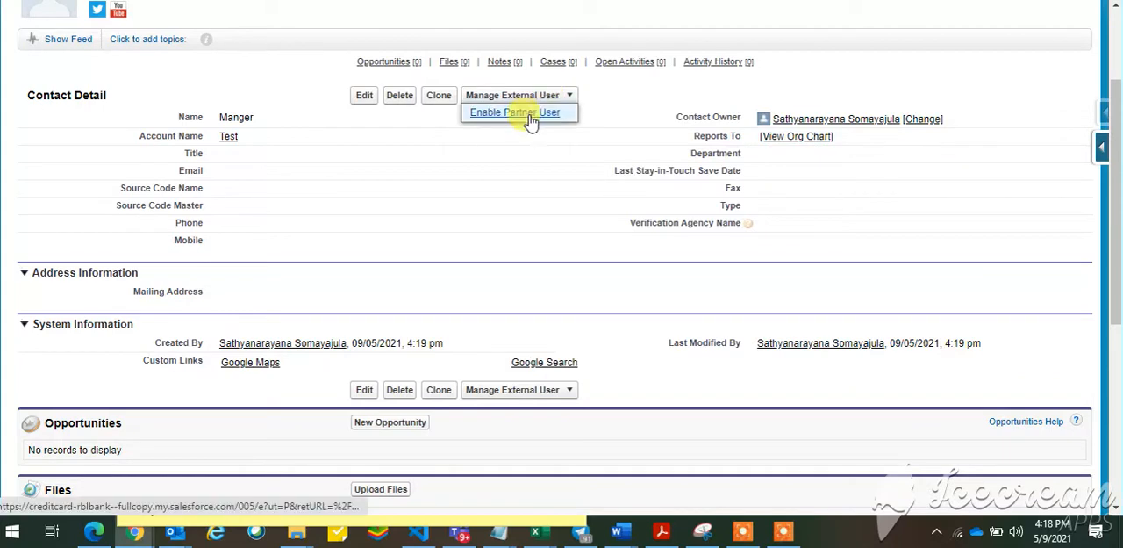
click(513, 112)
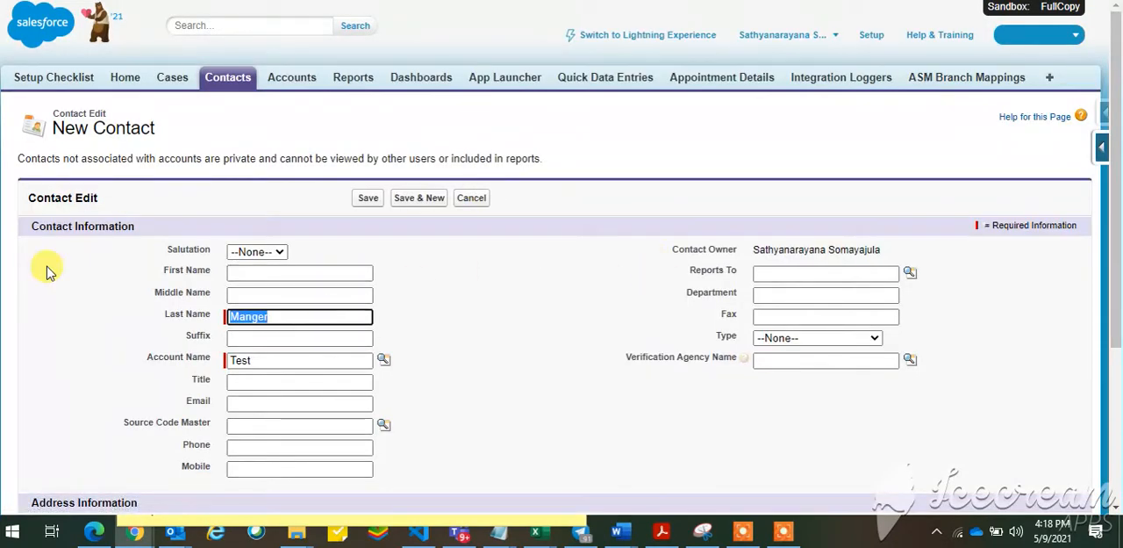
- Save a Supervisor contact under Test and set its Reports To to Manger
text(Superviso)
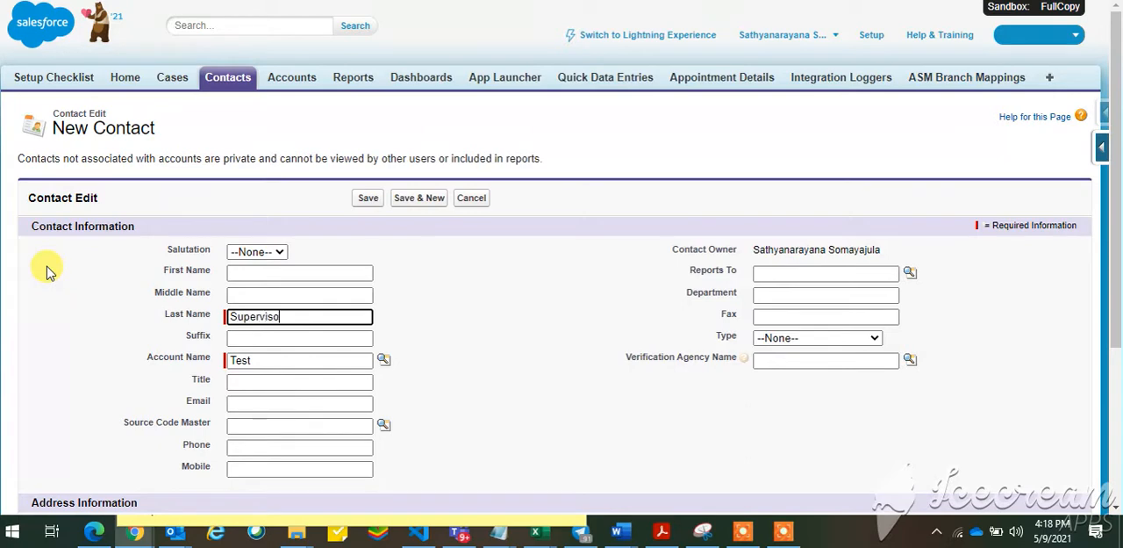
click(368, 197)
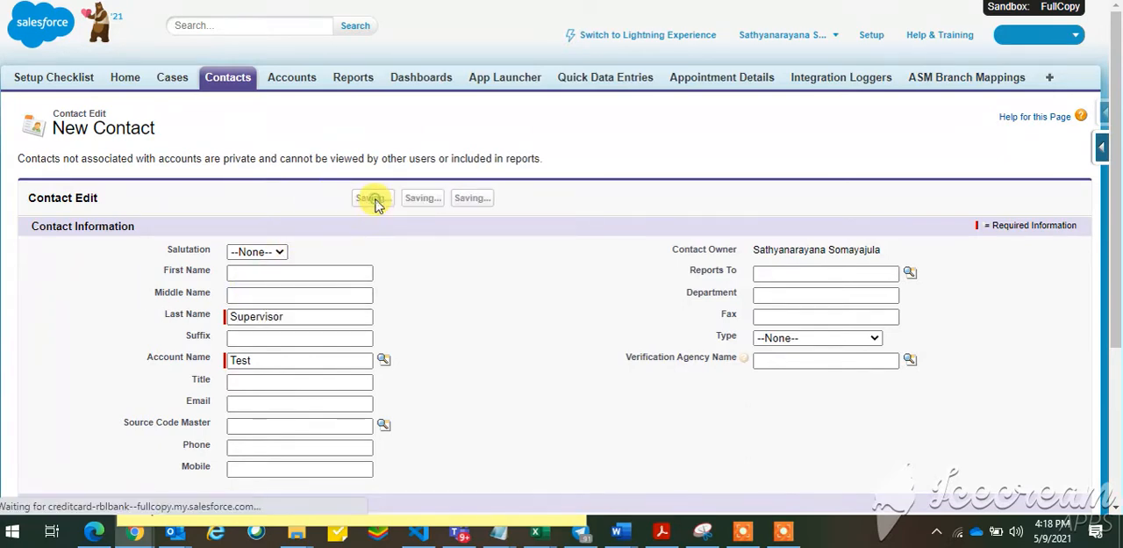
click(372, 197)
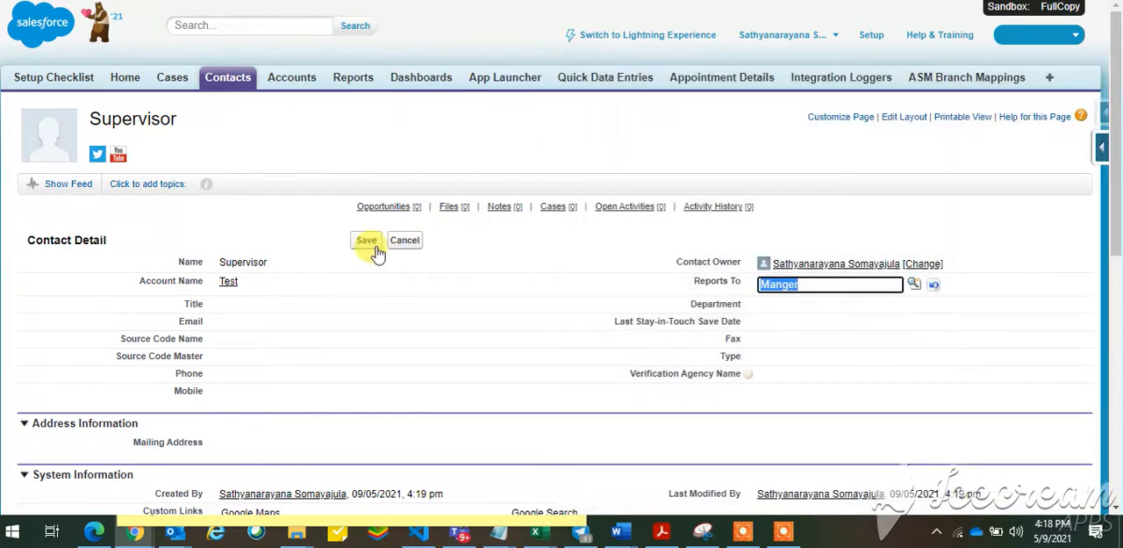
click(366, 240)
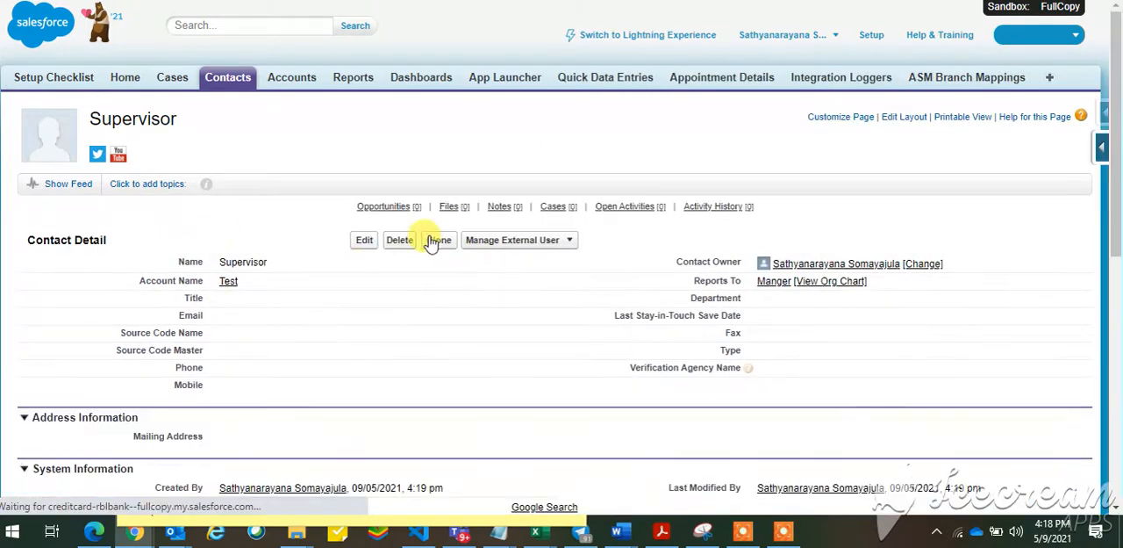
- Clone Supervisor into a contact named Agent reporting to Supervisor and save it
click(439, 240)
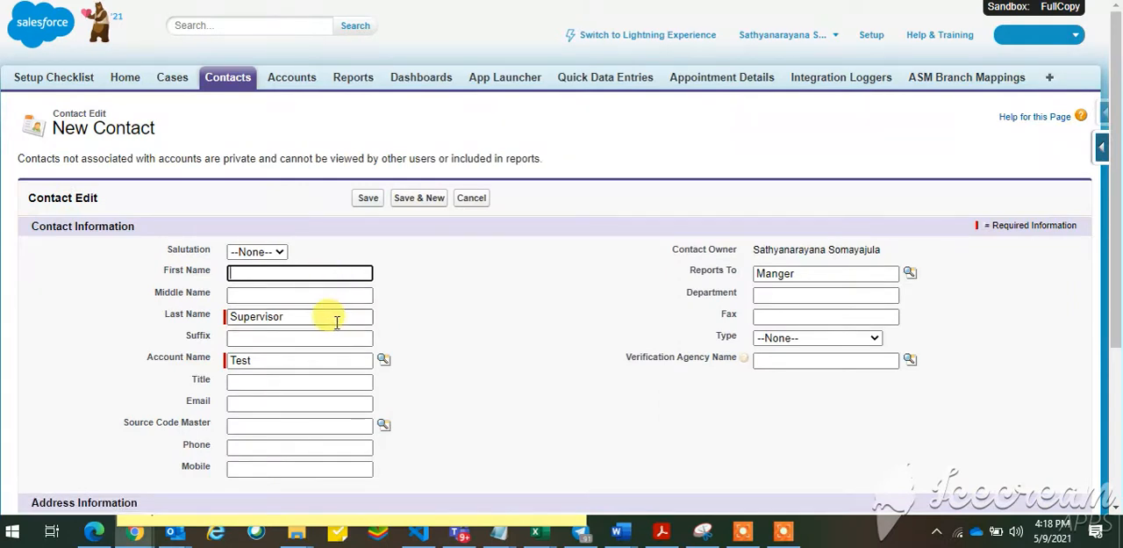
text(Agent)
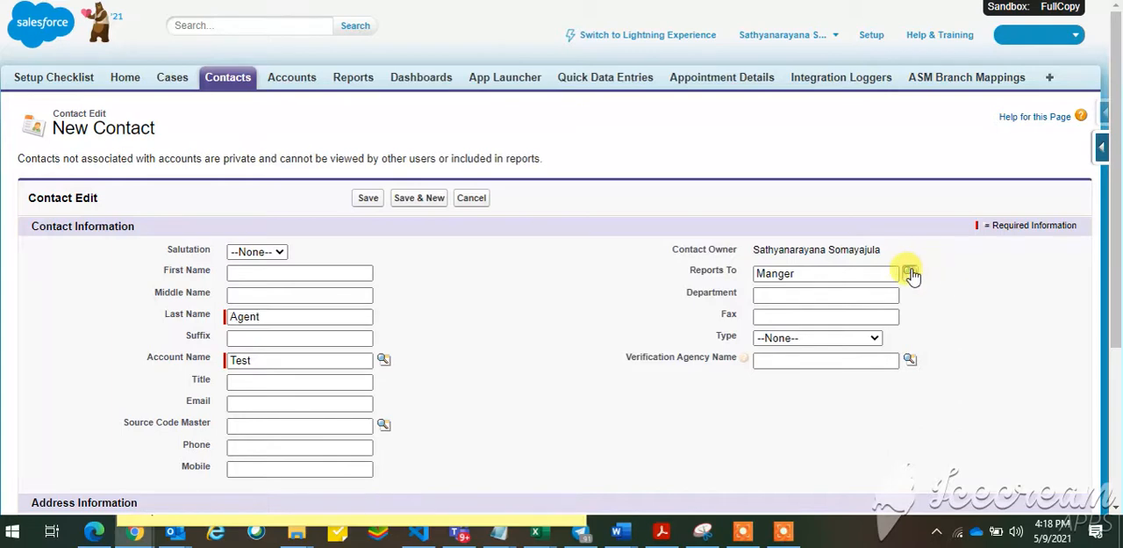
click(910, 273)
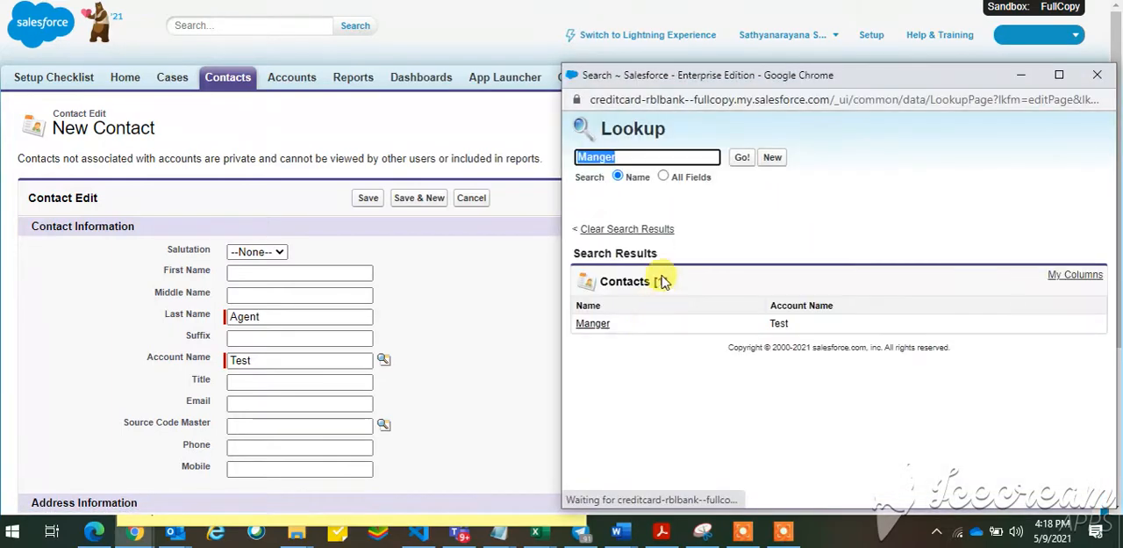
text(sup)
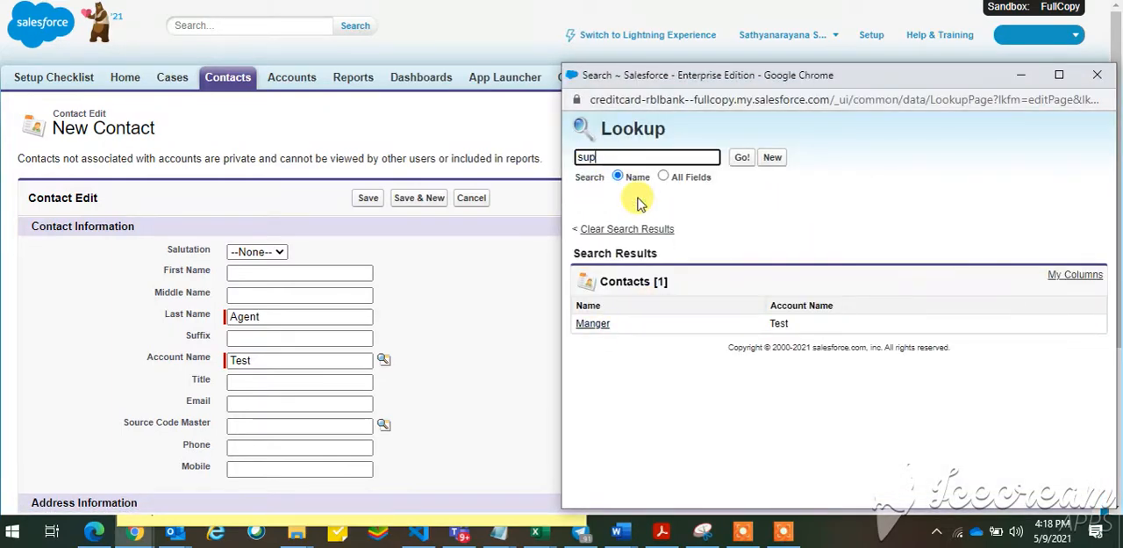
click(740, 157)
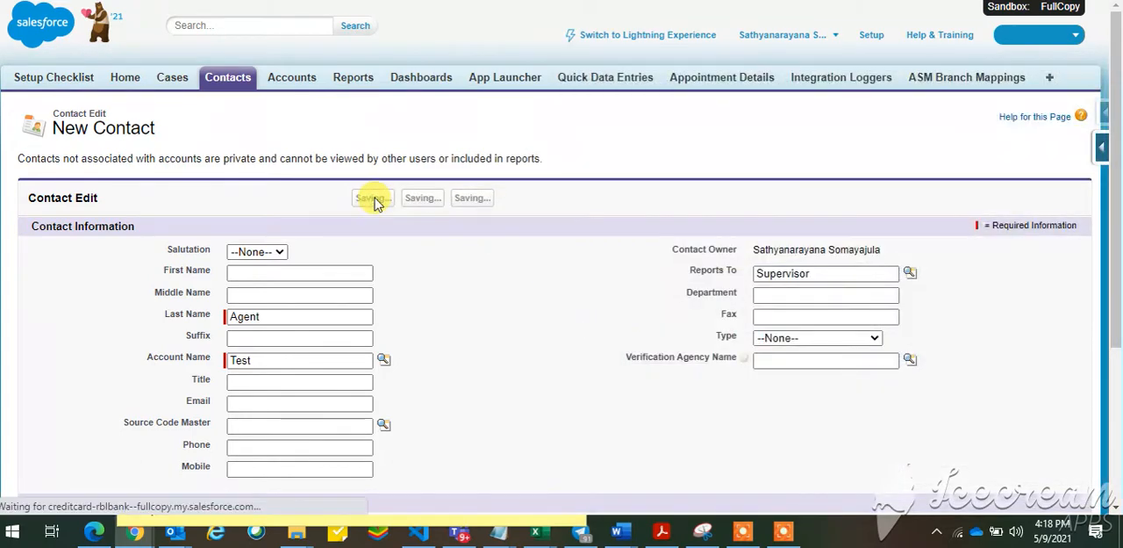
click(372, 198)
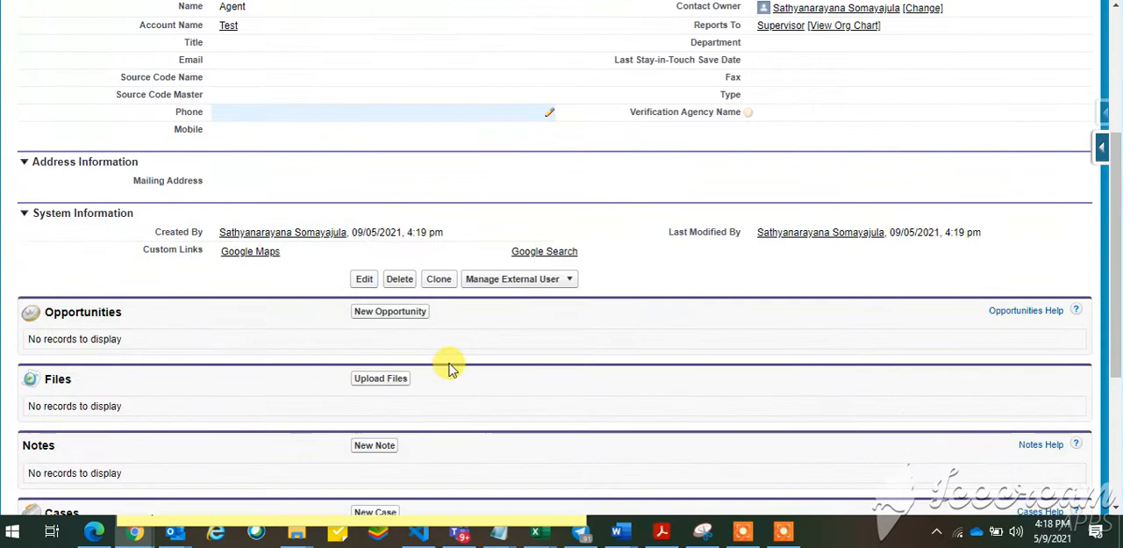
- Show Agent's org chart with Manger above Supervisor above Agent
scroll(up, 3)
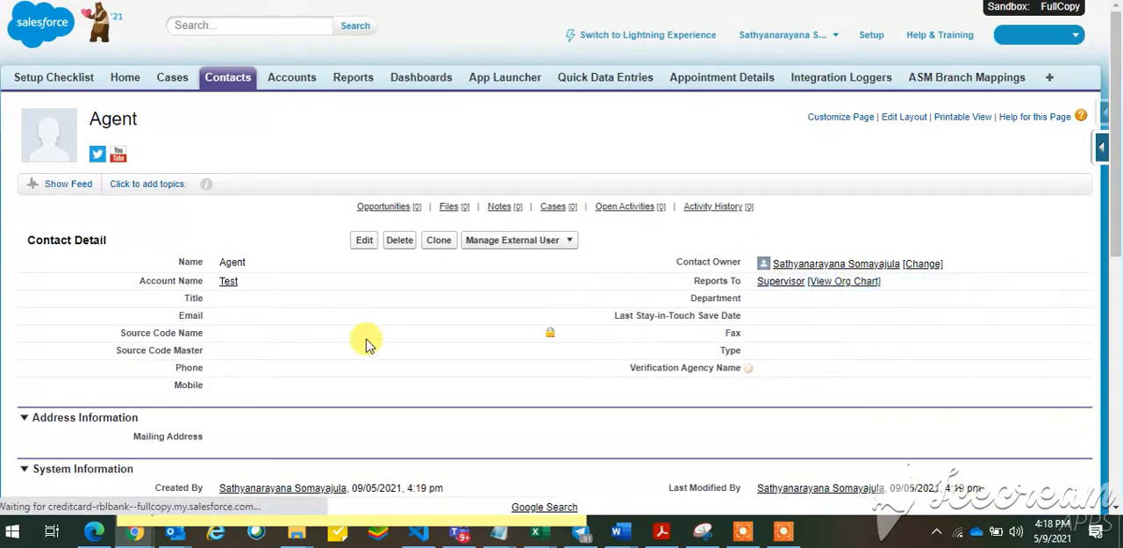
click(844, 281)
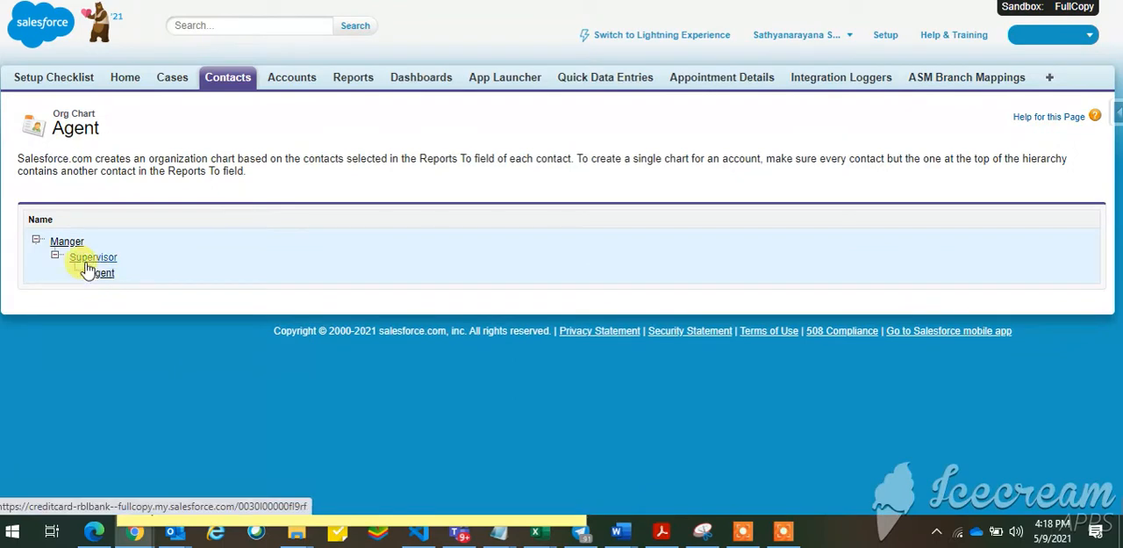
right_click(92, 256)
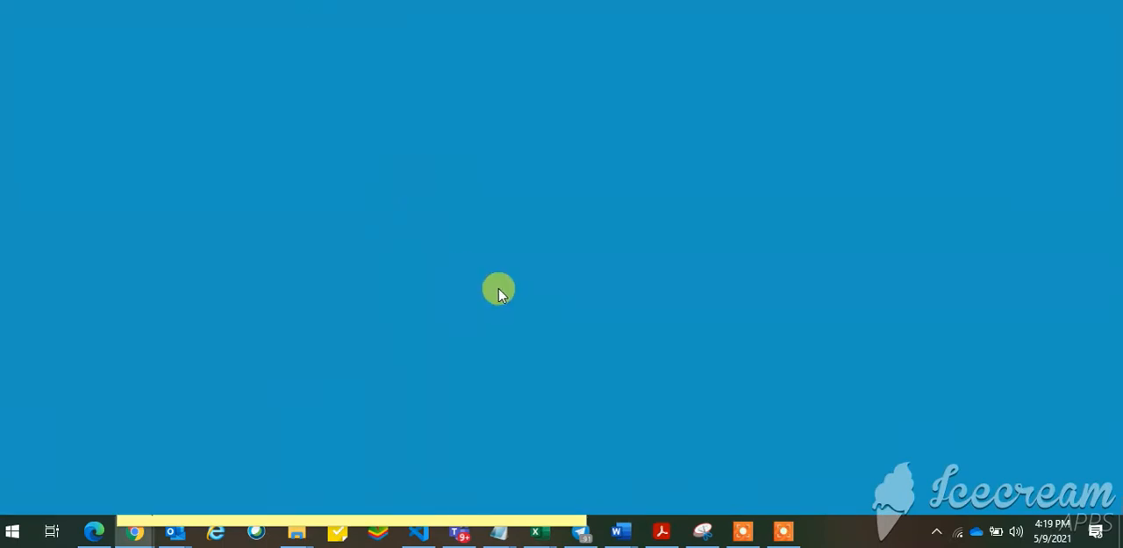
- Enable Manger as a partner user with an email address and the Branch profile, then save
click(518, 239)
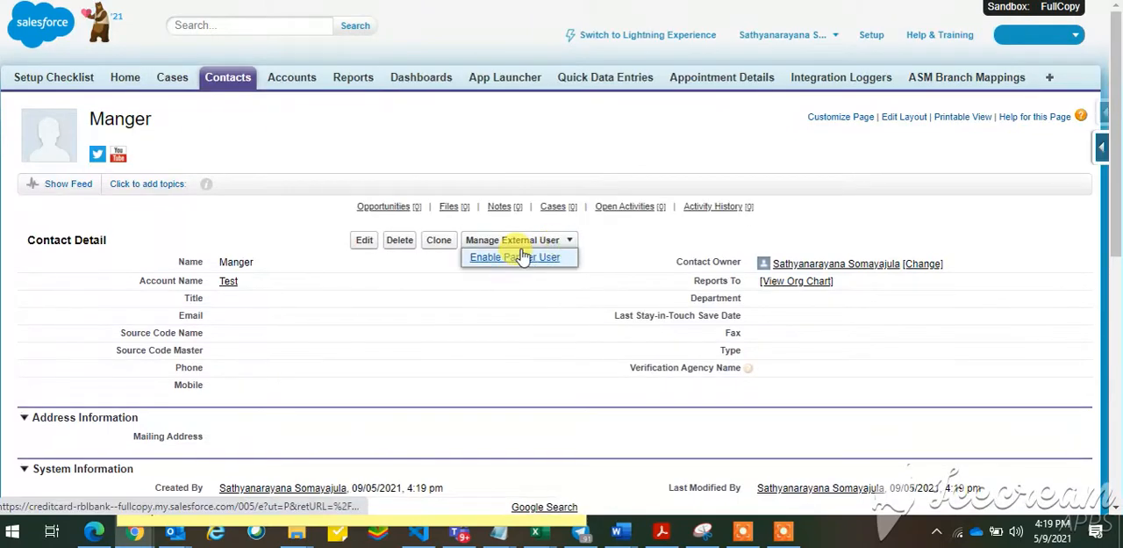
click(515, 256)
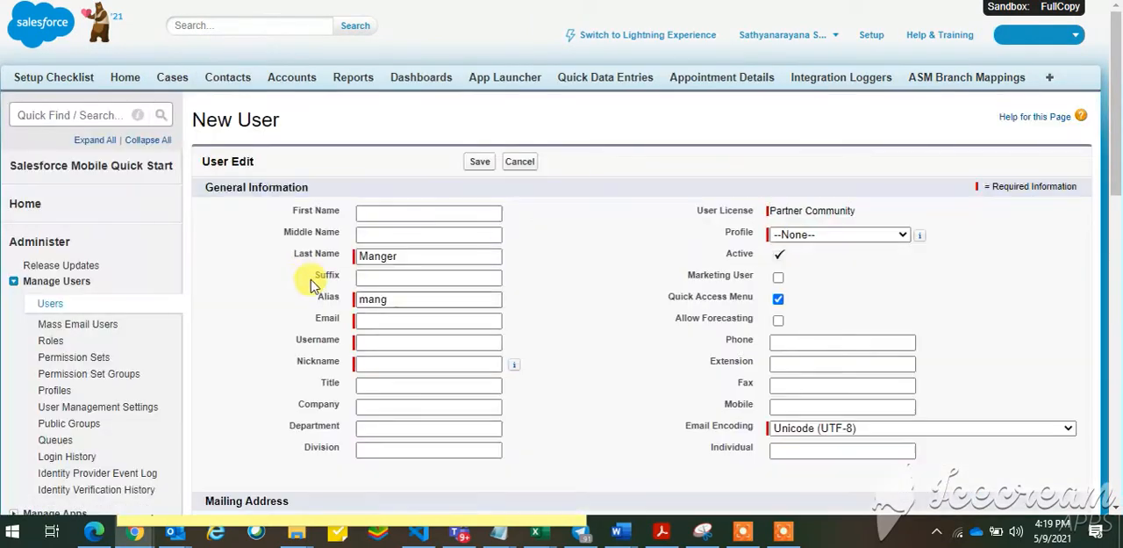
click(429, 320)
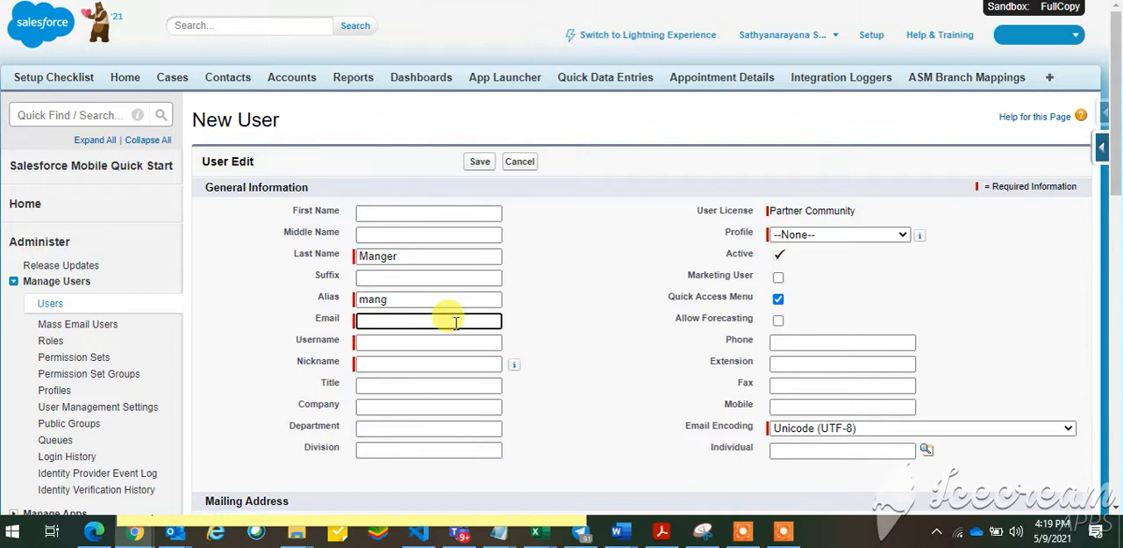
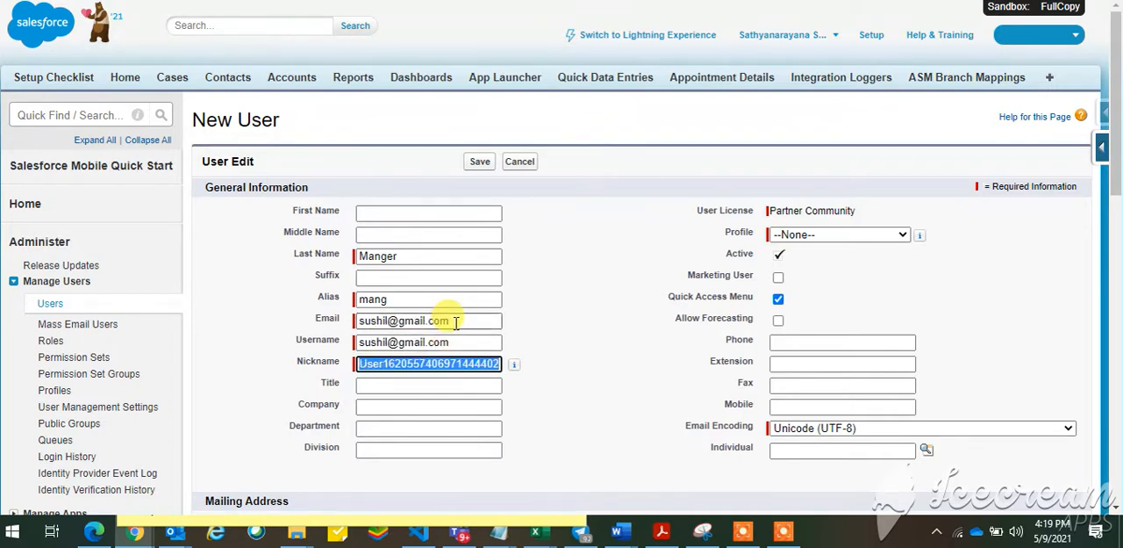
click(839, 234)
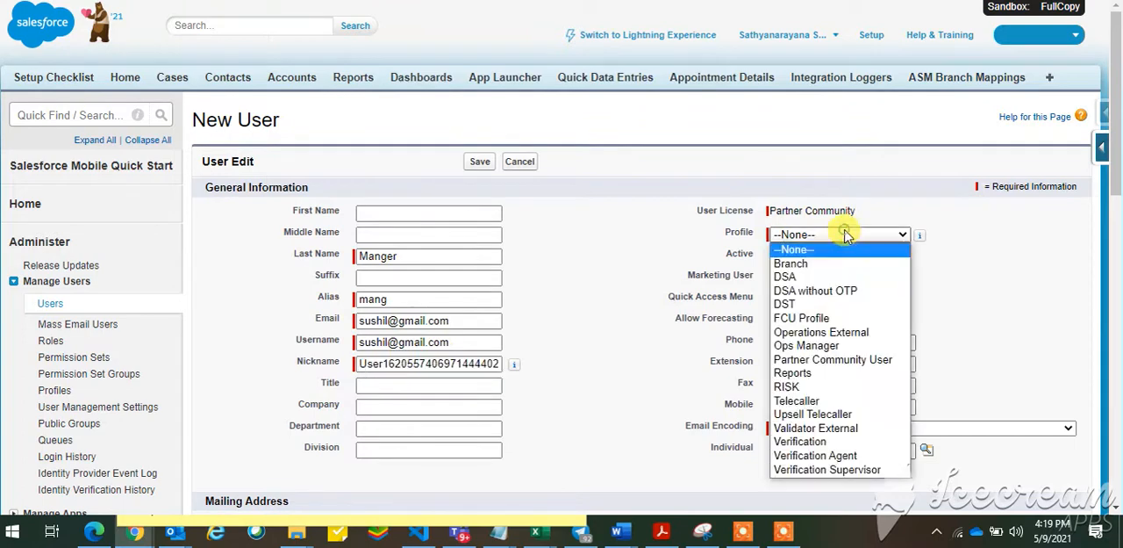
click(791, 263)
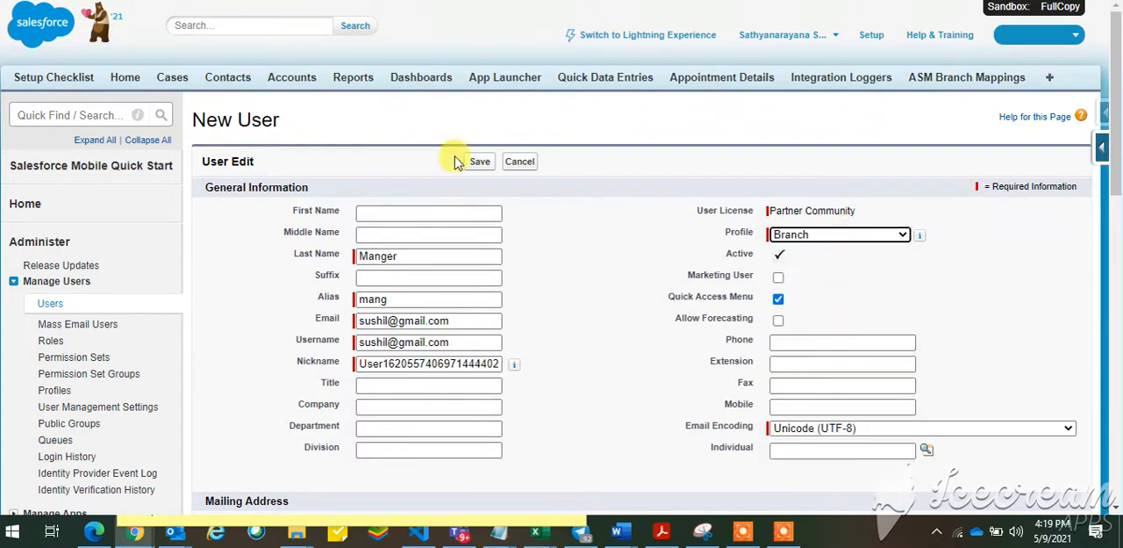
click(479, 161)
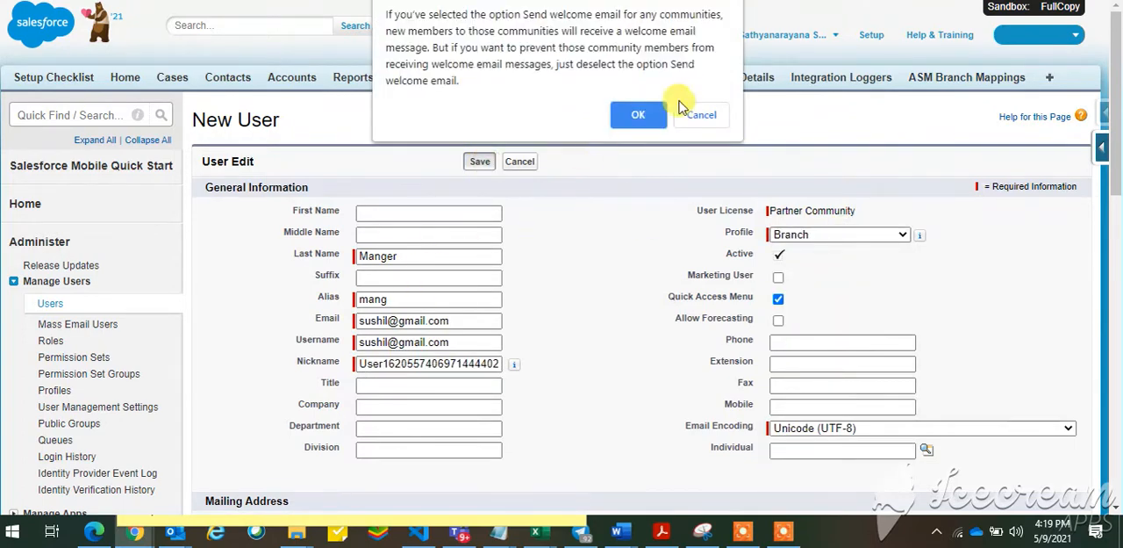
click(638, 114)
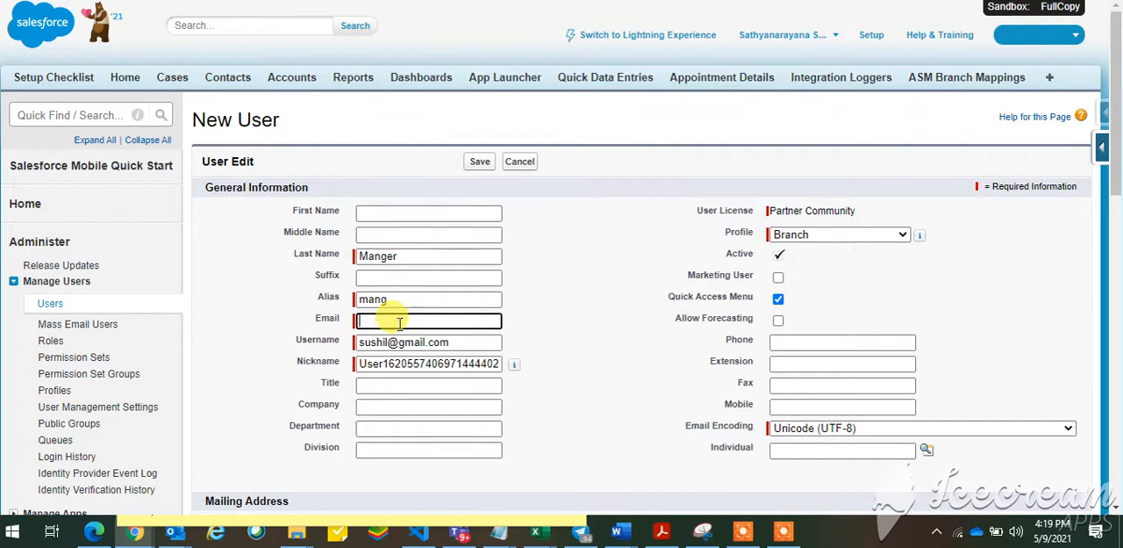
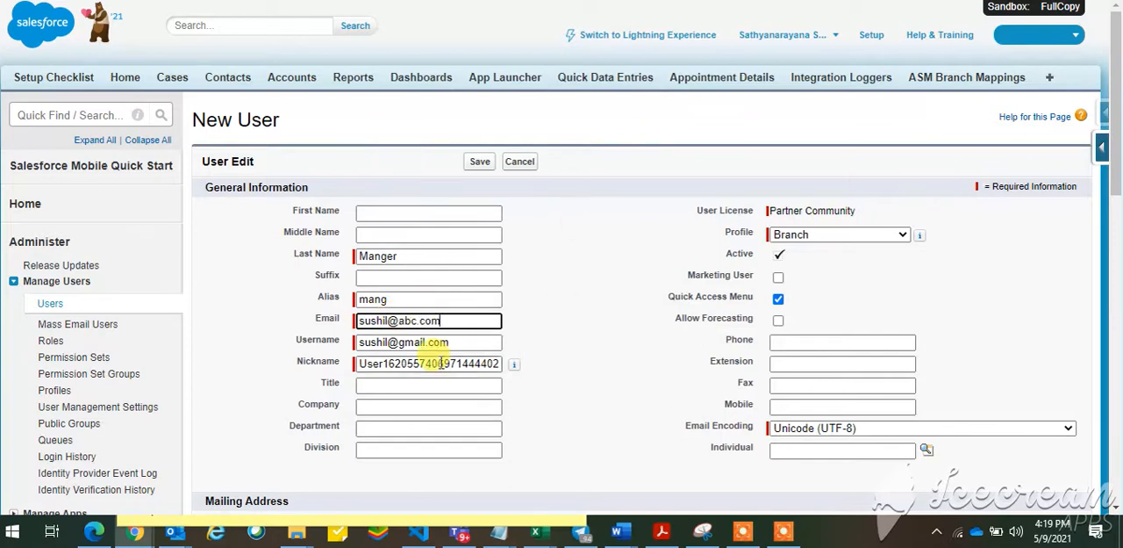
click(480, 161)
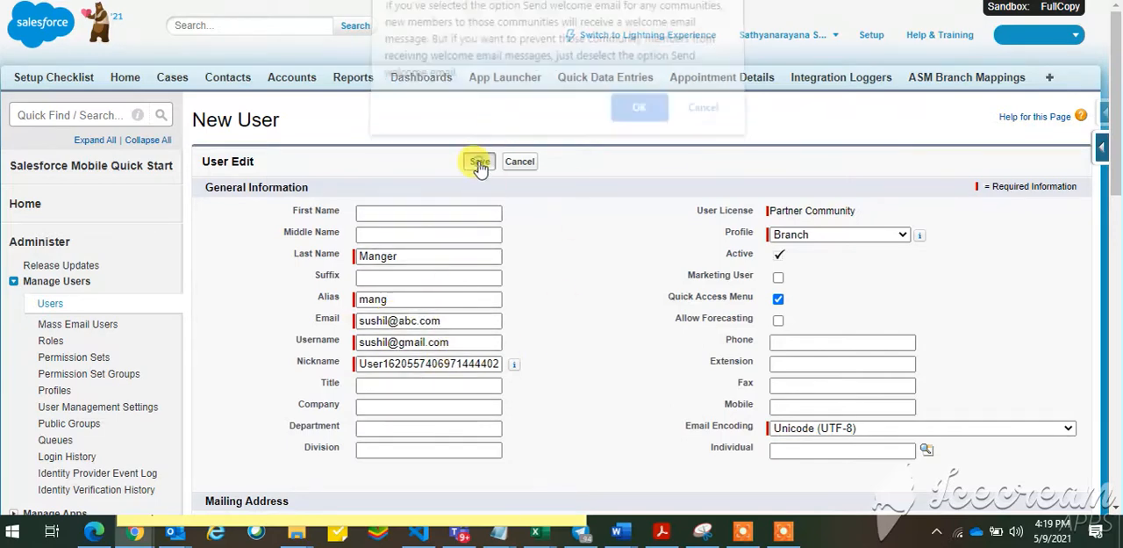
click(479, 161)
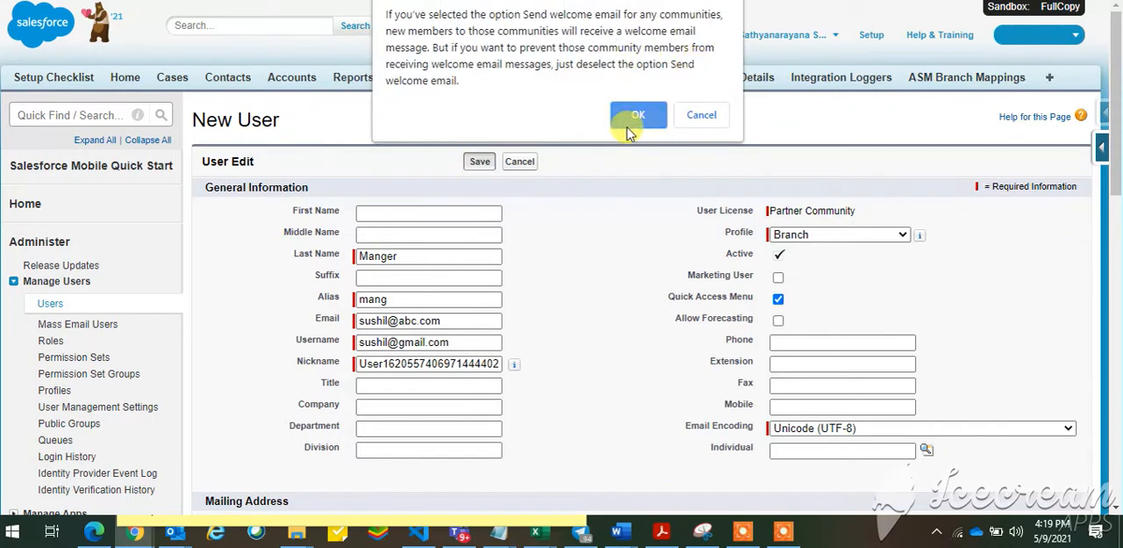
click(638, 115)
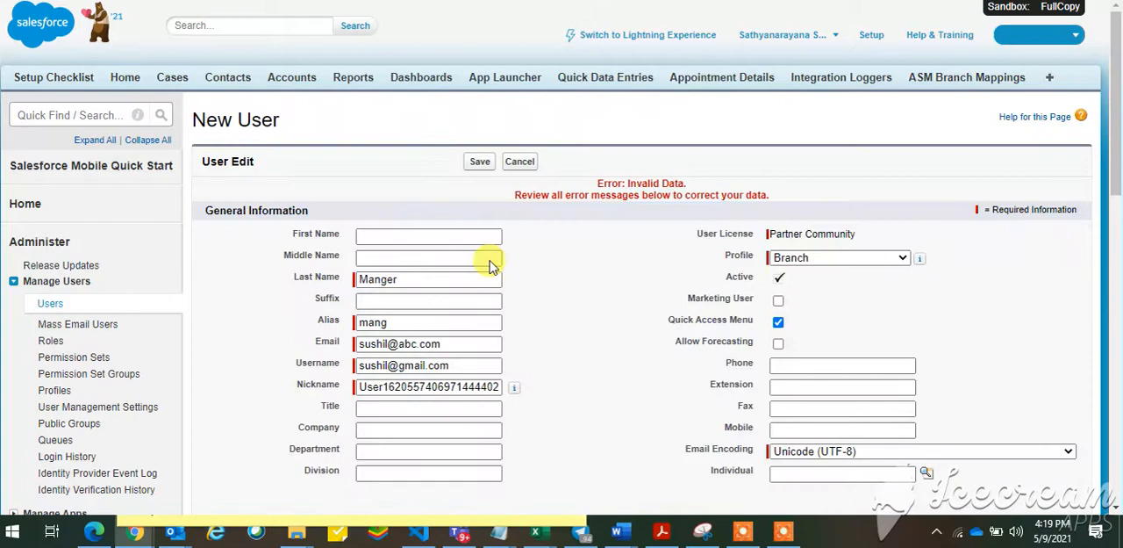
scroll(down, 3)
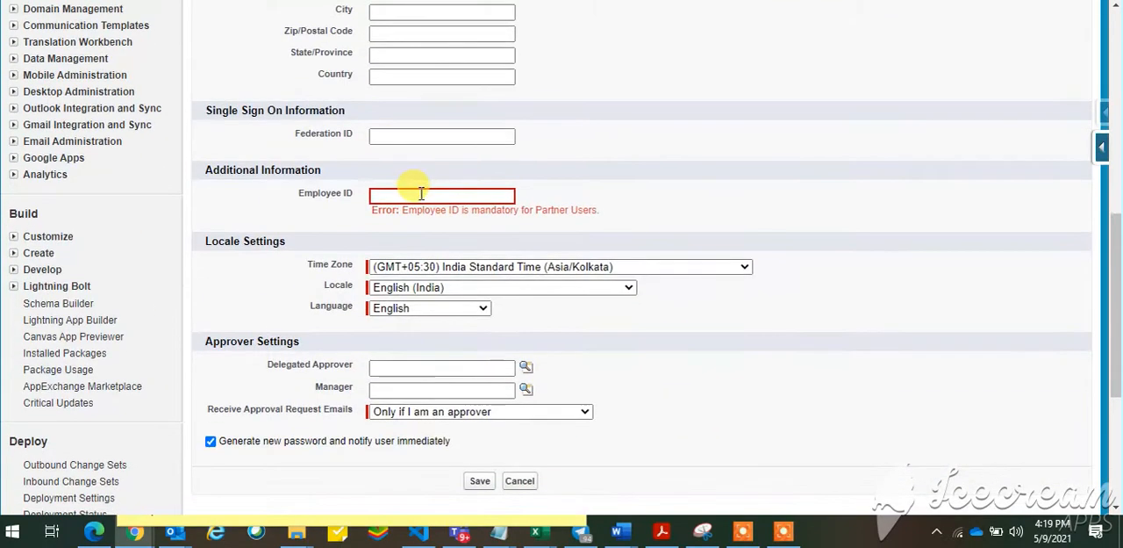
text(876)
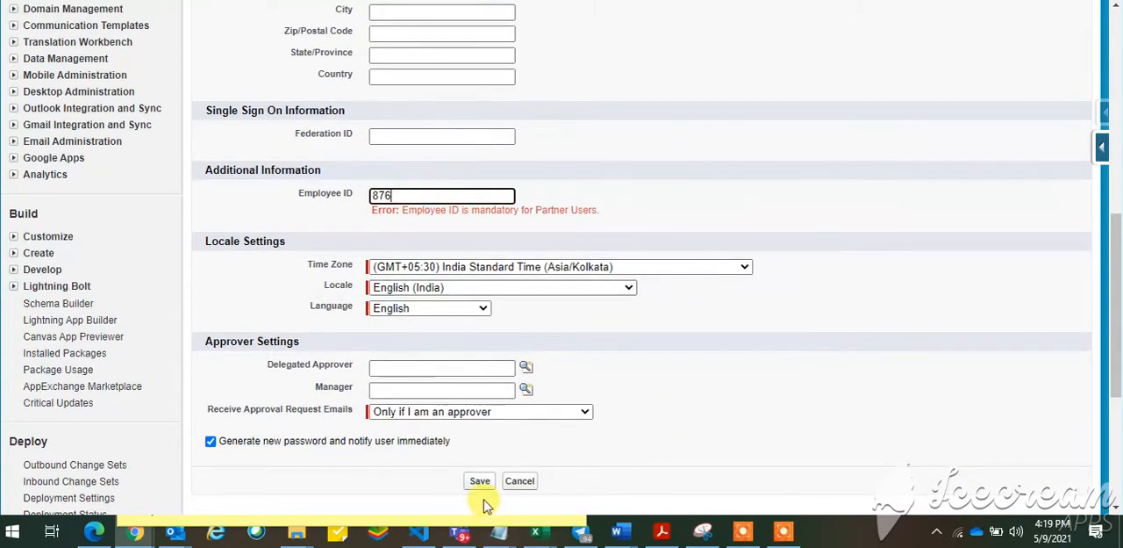
click(479, 480)
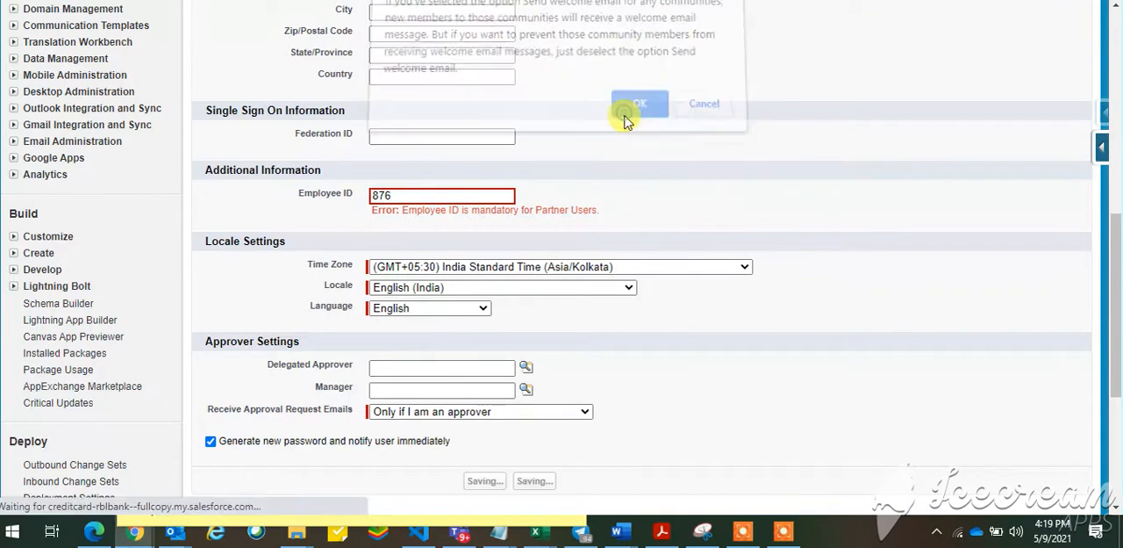
click(639, 103)
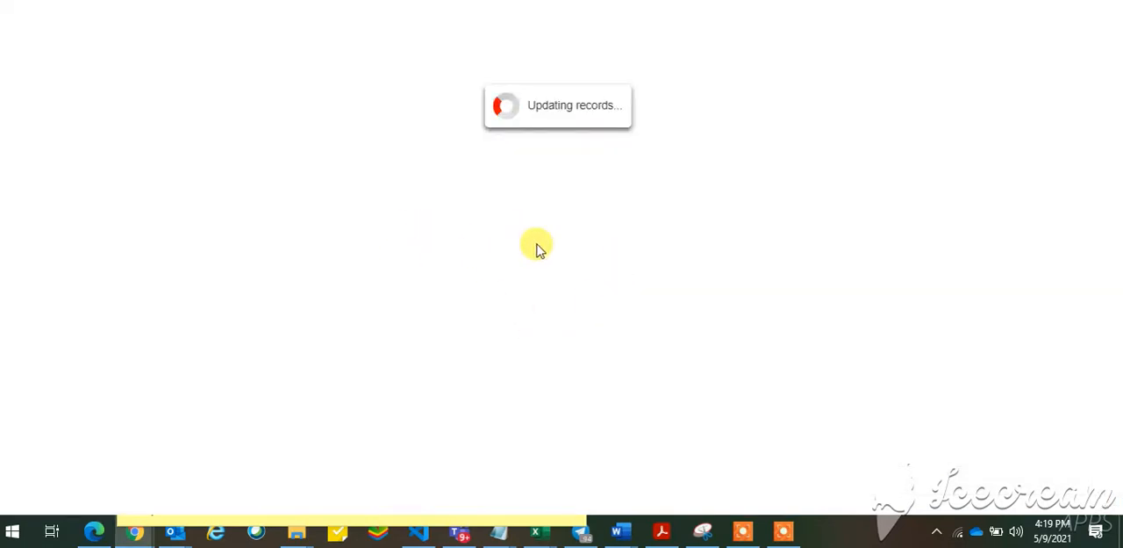
mouse_move(498, 318)
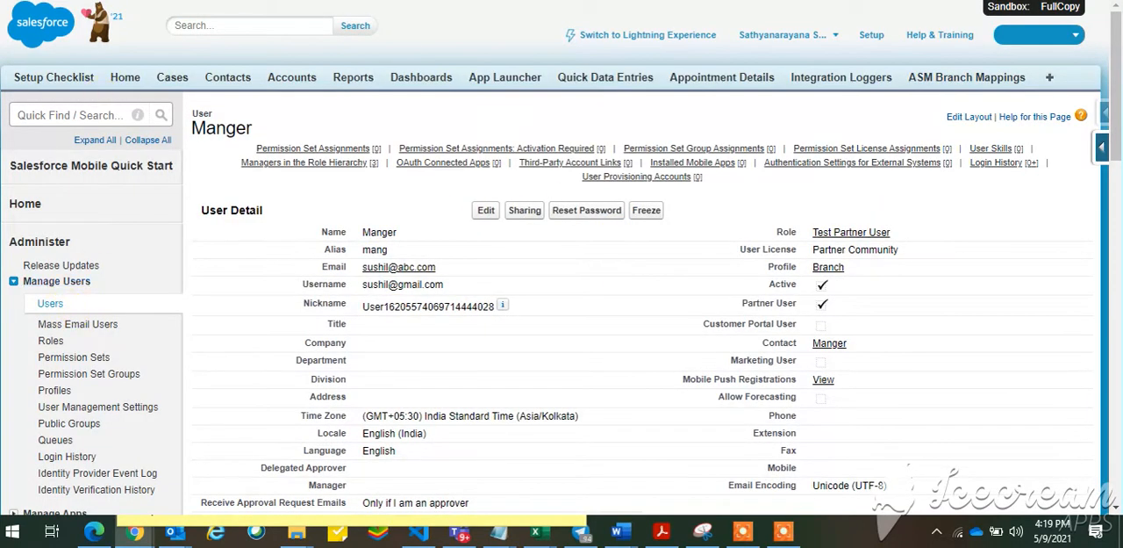
- Leave Manger's user record and bring up the Supervisor contact record
right_click(93, 256)
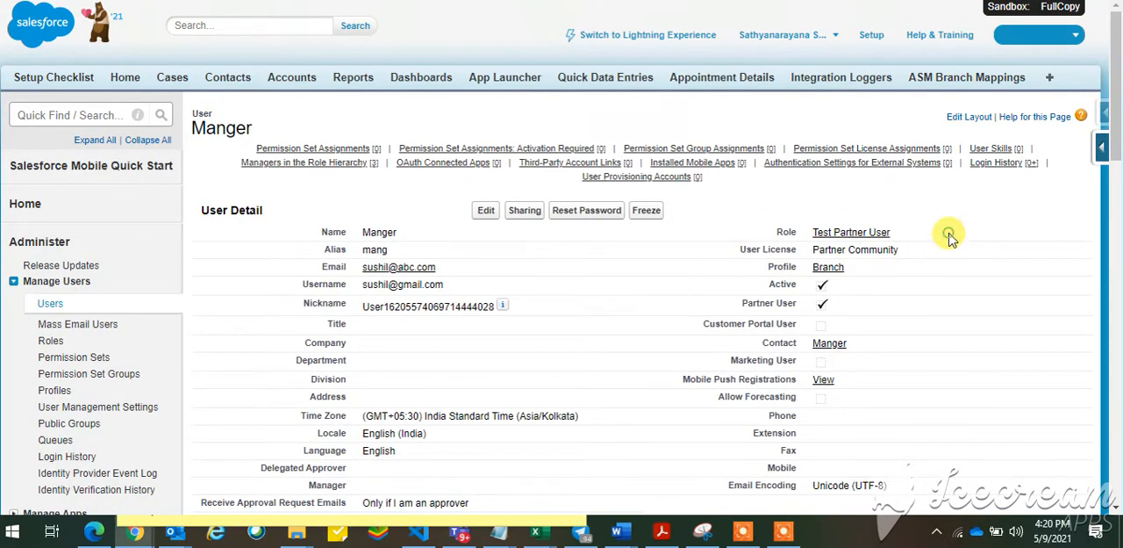
click(948, 235)
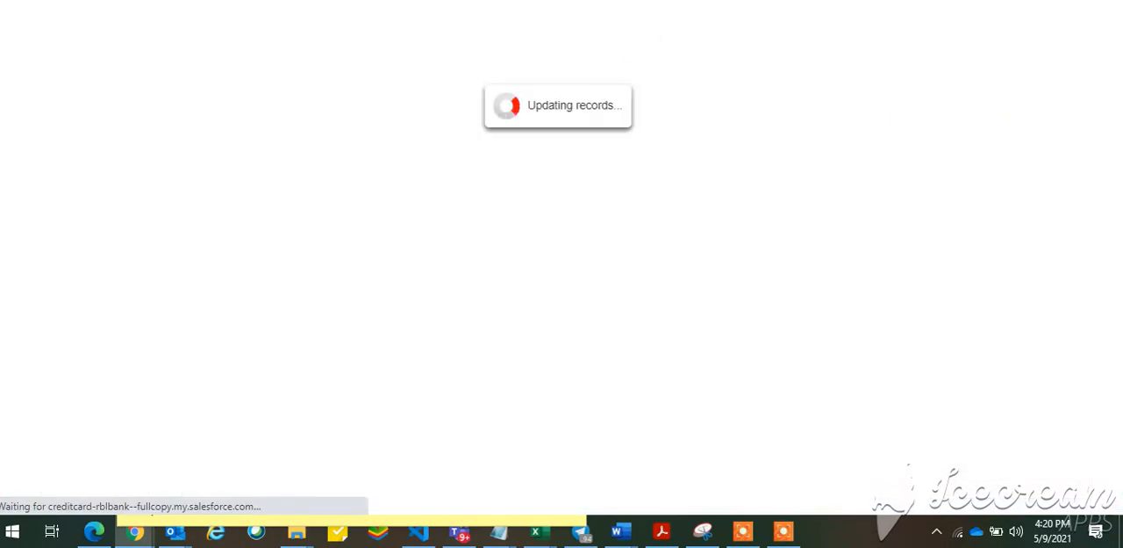
click(399, 239)
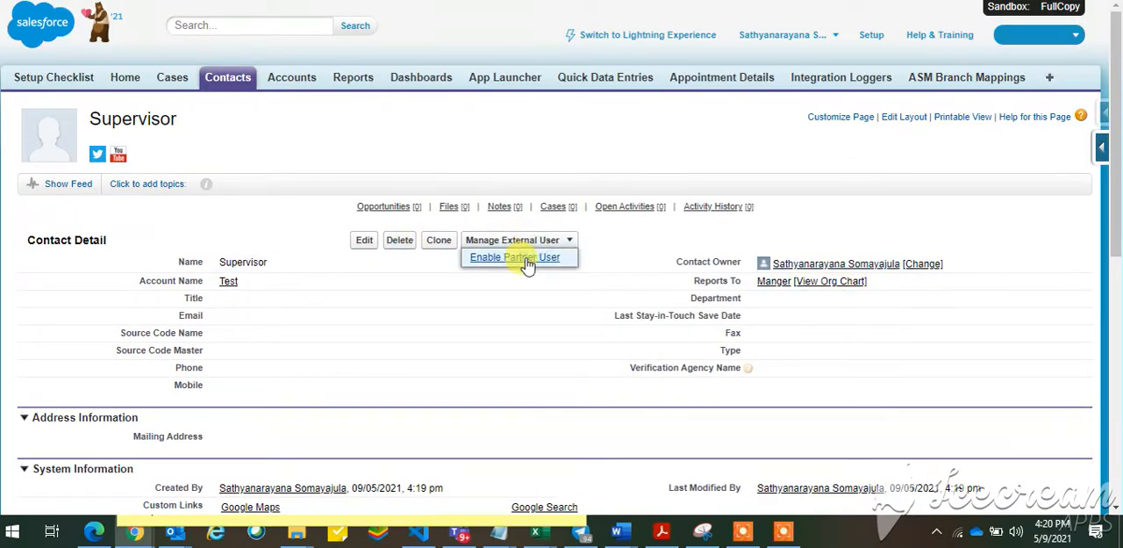
- Enable Supervisor as a partner user with the Test Partner Manager role, an email and the Branch profile
click(516, 256)
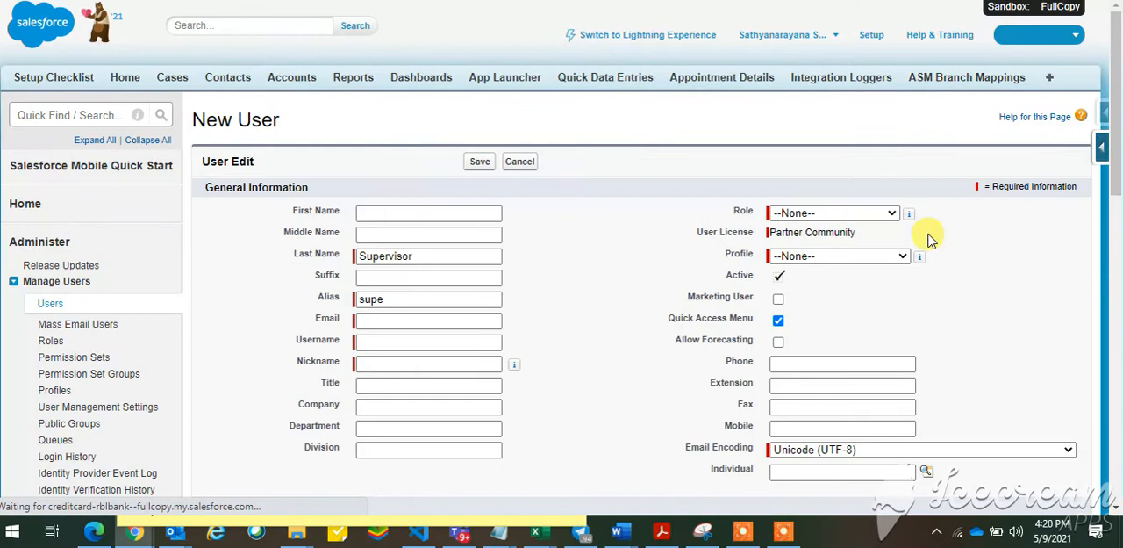
click(834, 212)
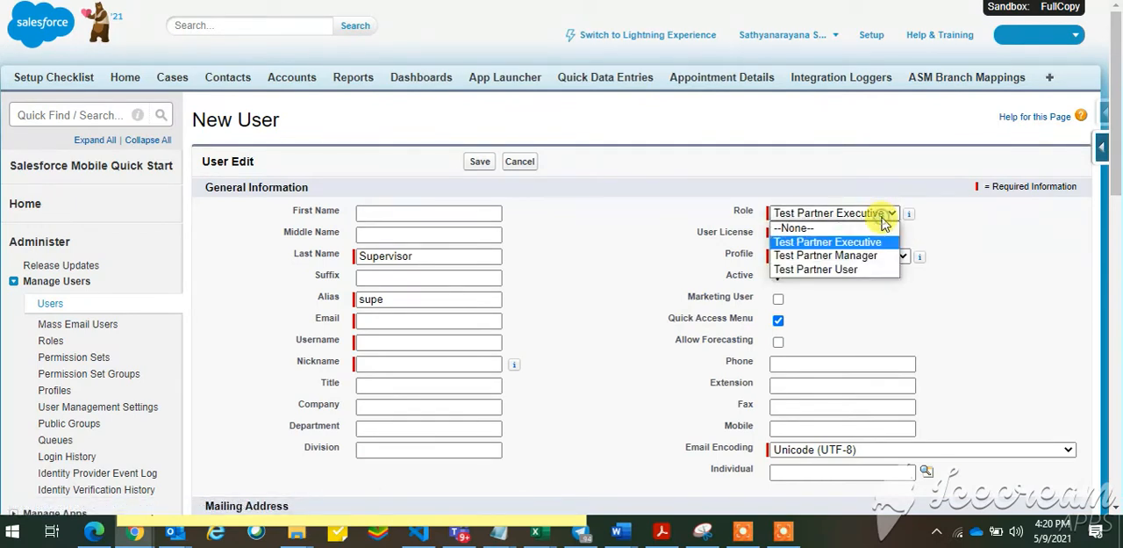
click(824, 256)
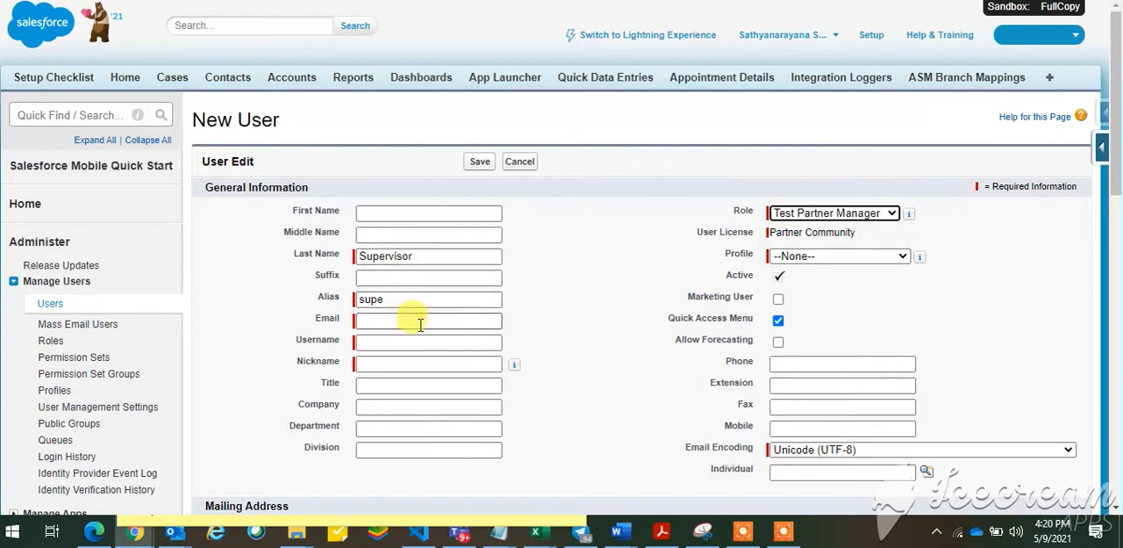
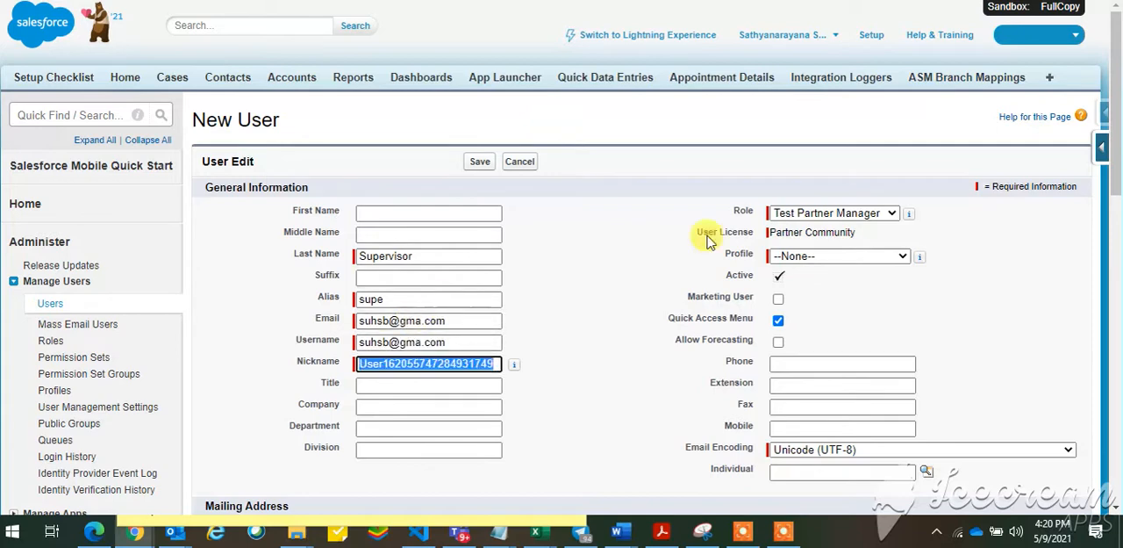
click(838, 256)
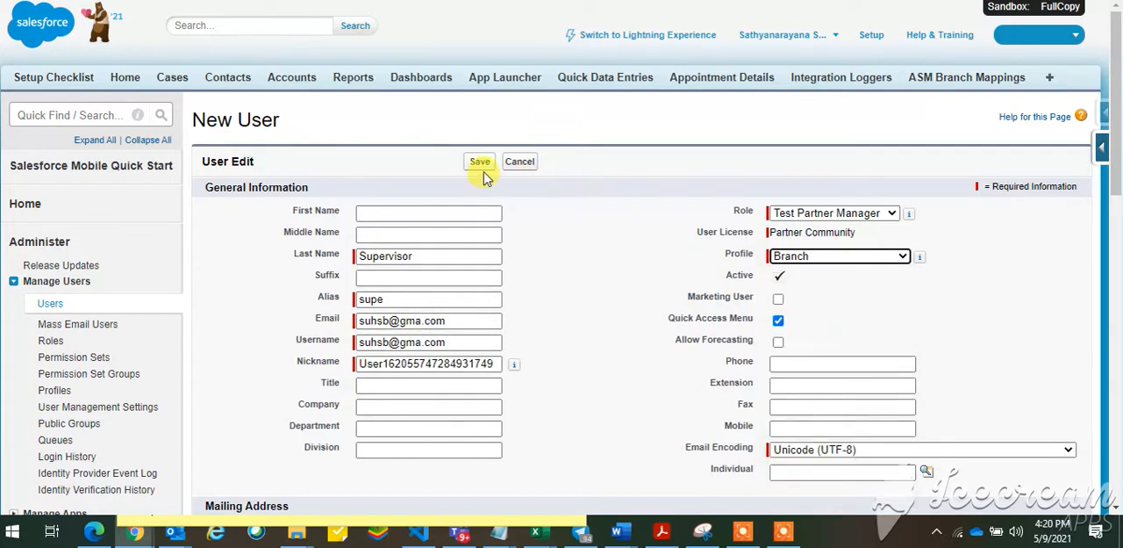
- Save the Supervisor user despite the invalid-data error and move on toward the Agent contact
click(479, 161)
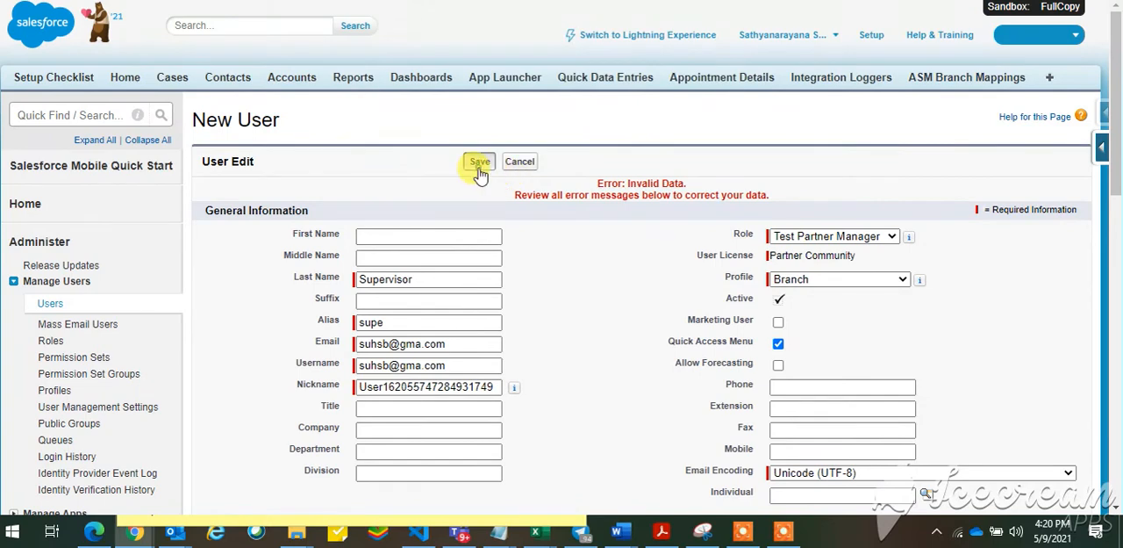
click(479, 161)
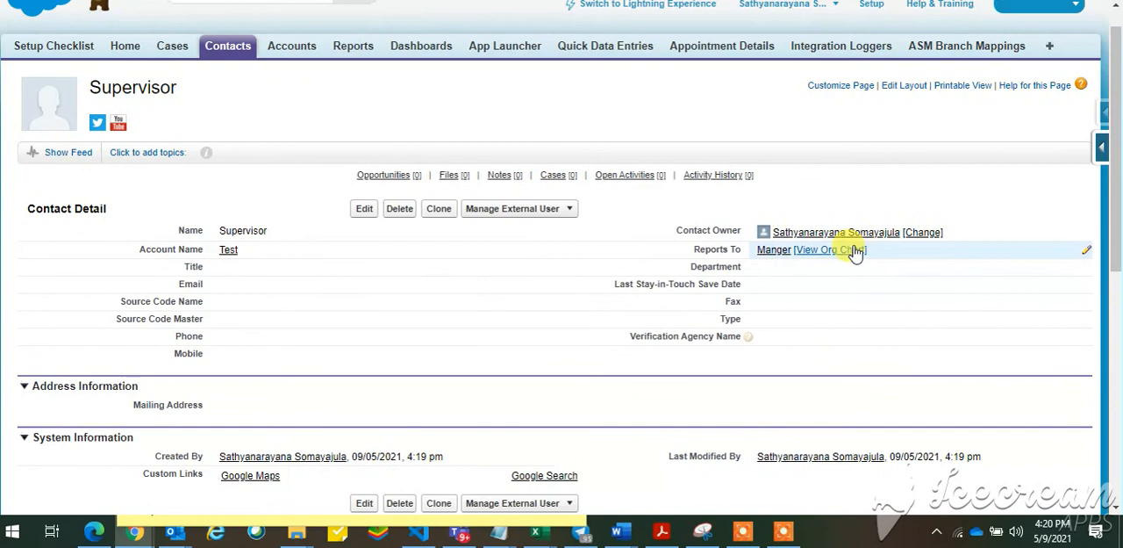
click(826, 249)
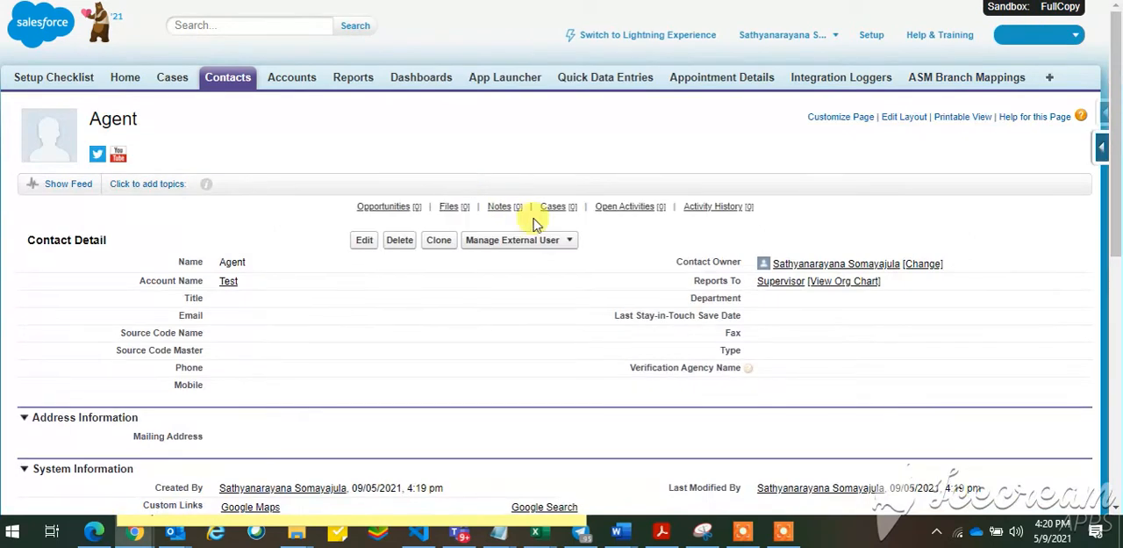
mouse_move(202, 279)
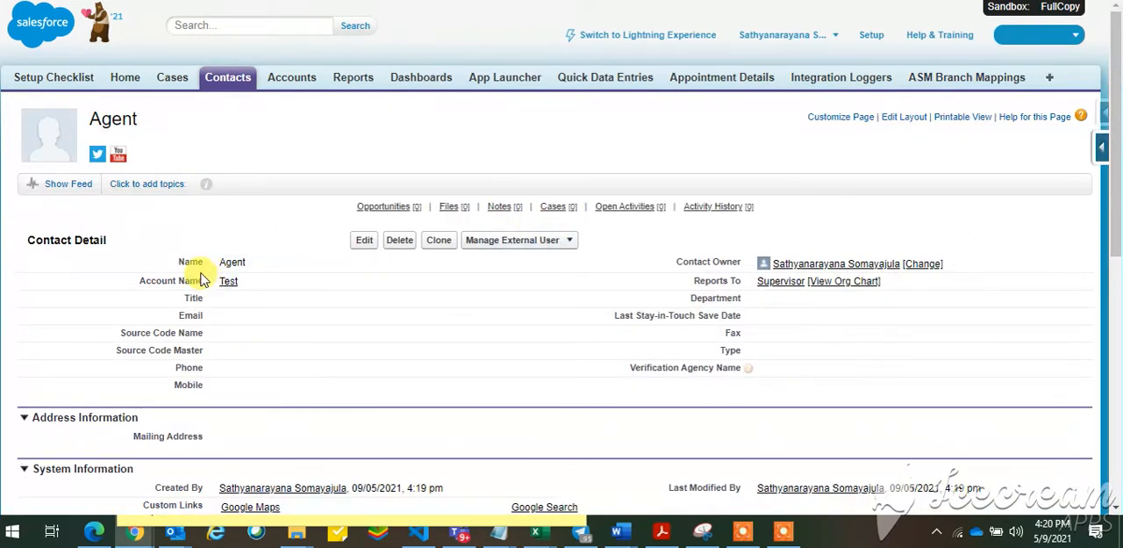
- Enable Agent as a partner user with the Test Partner User role, an email and the Branch profile
double_click(232, 262)
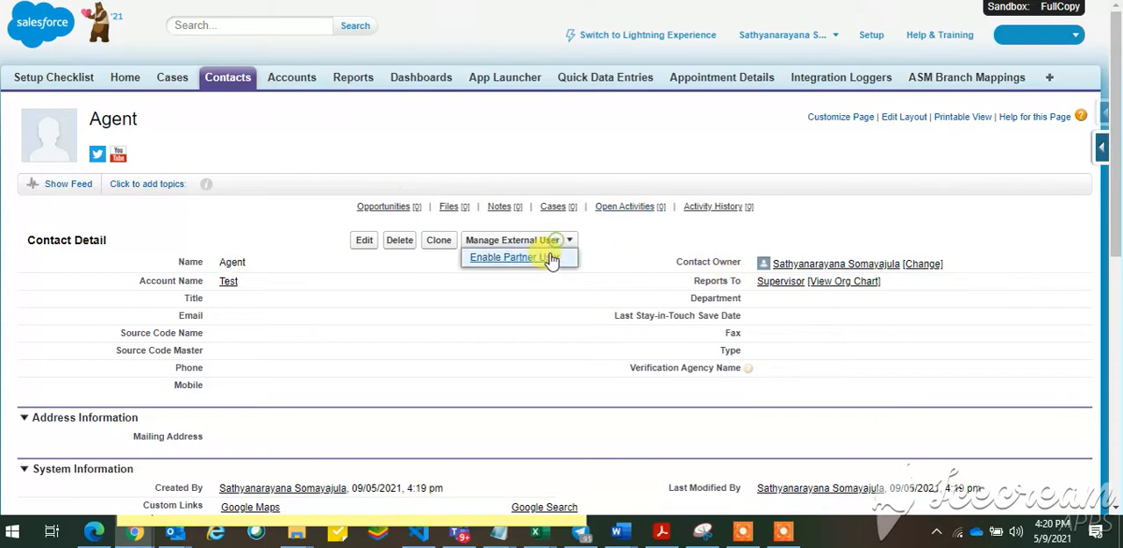
click(517, 257)
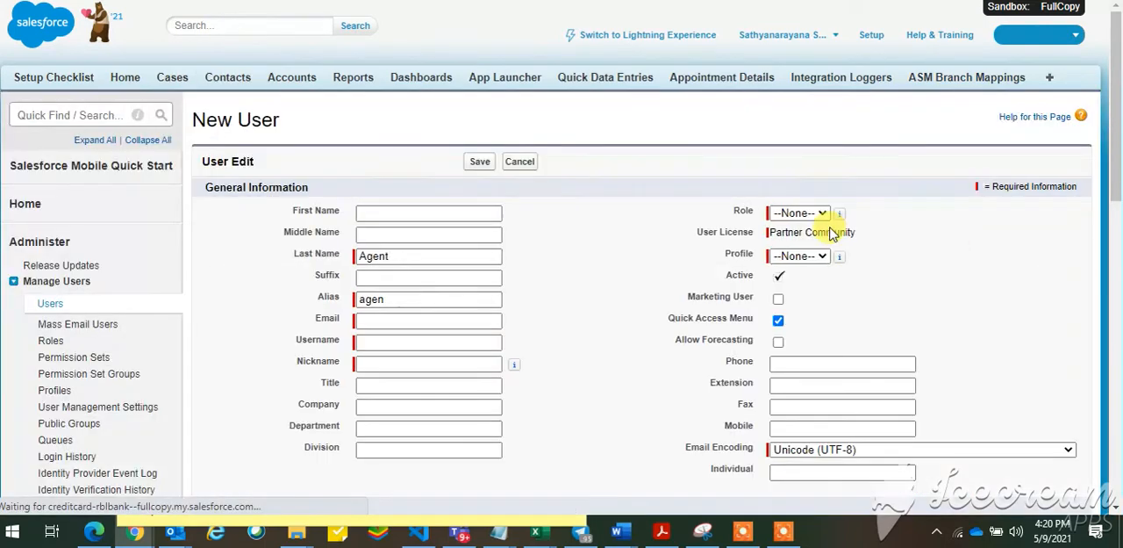
click(799, 212)
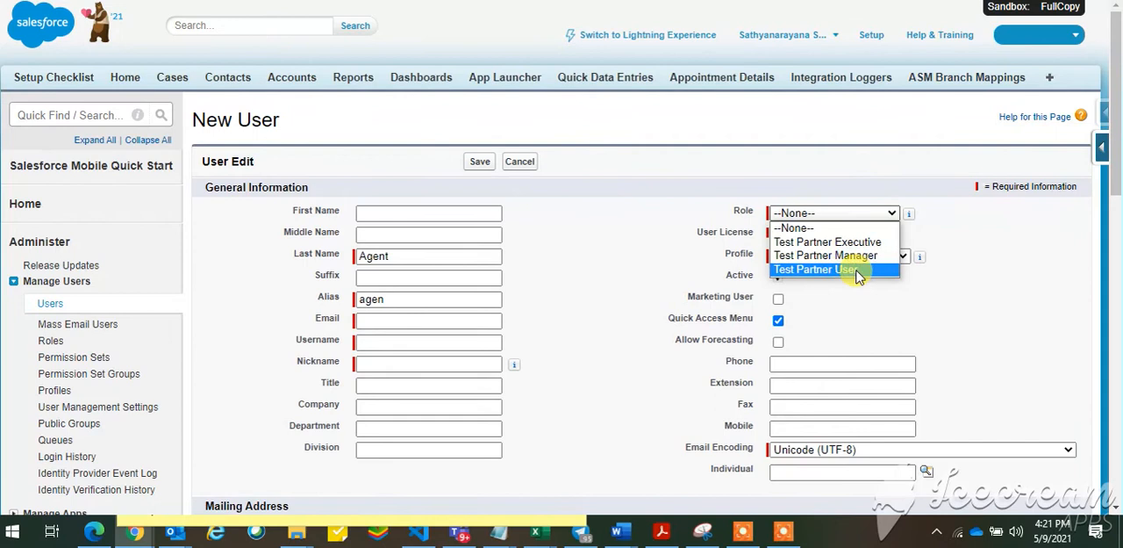
click(816, 269)
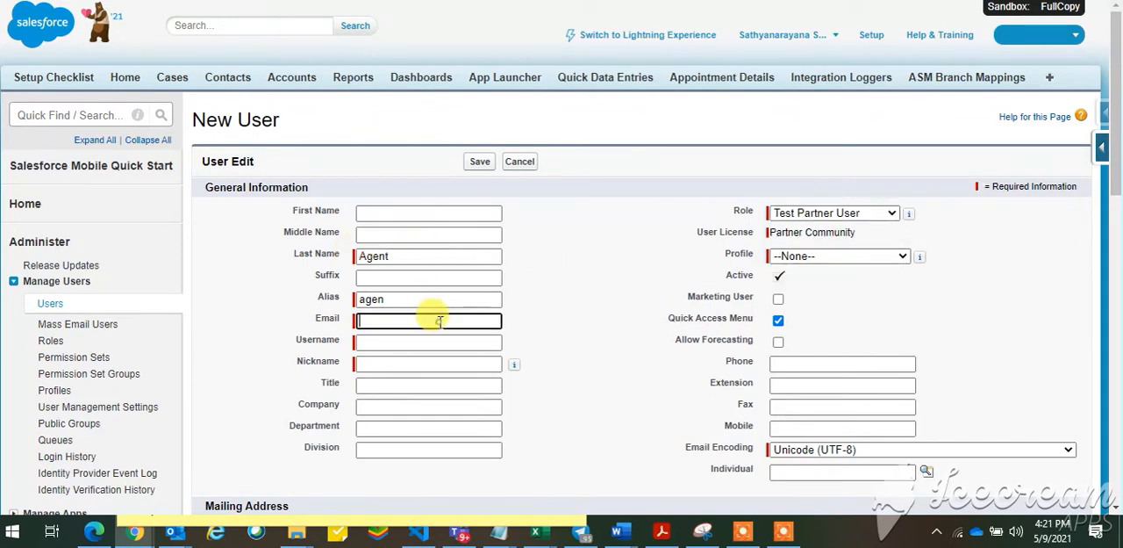
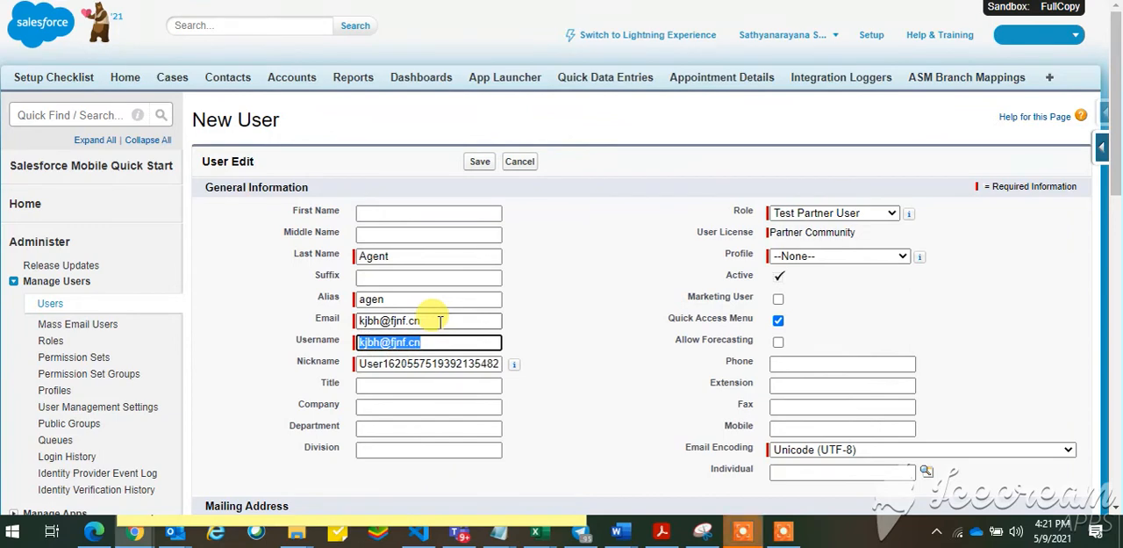
click(838, 256)
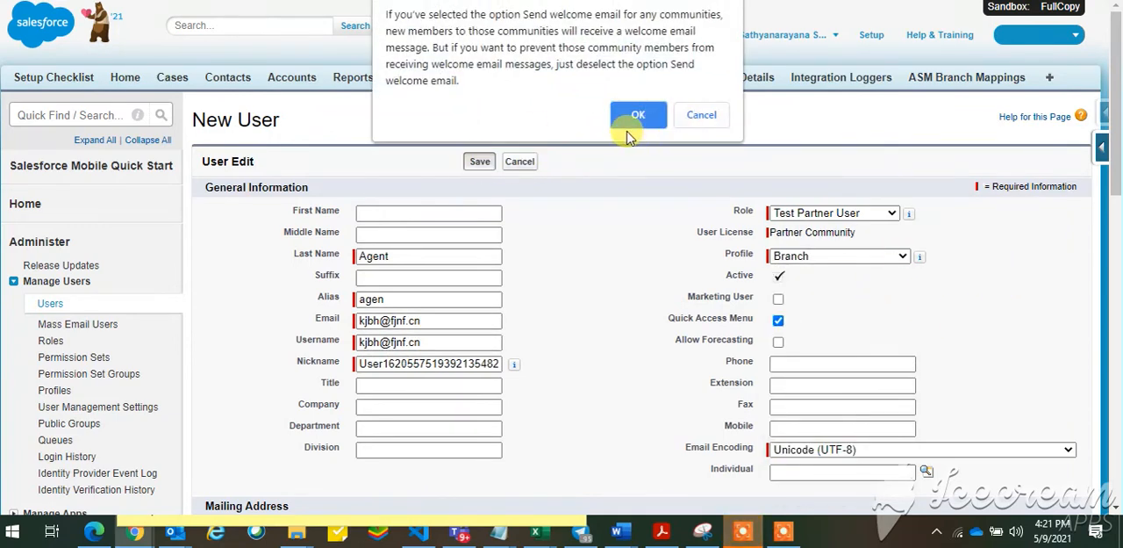
click(638, 115)
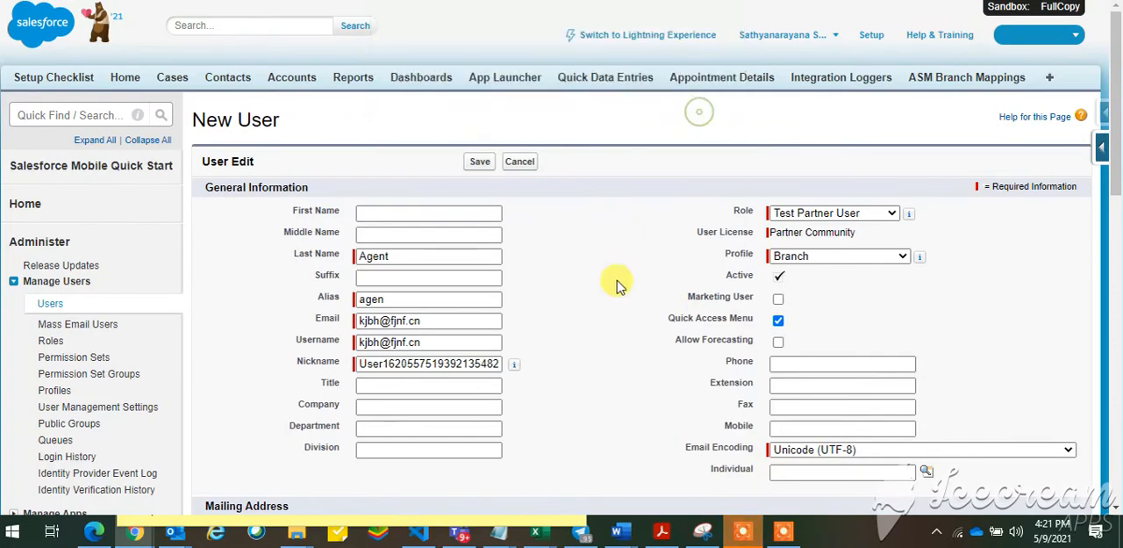
- Add employee ID 7654, save the Agent user and show the reporting hierarchy org chart
scroll(down, 3)
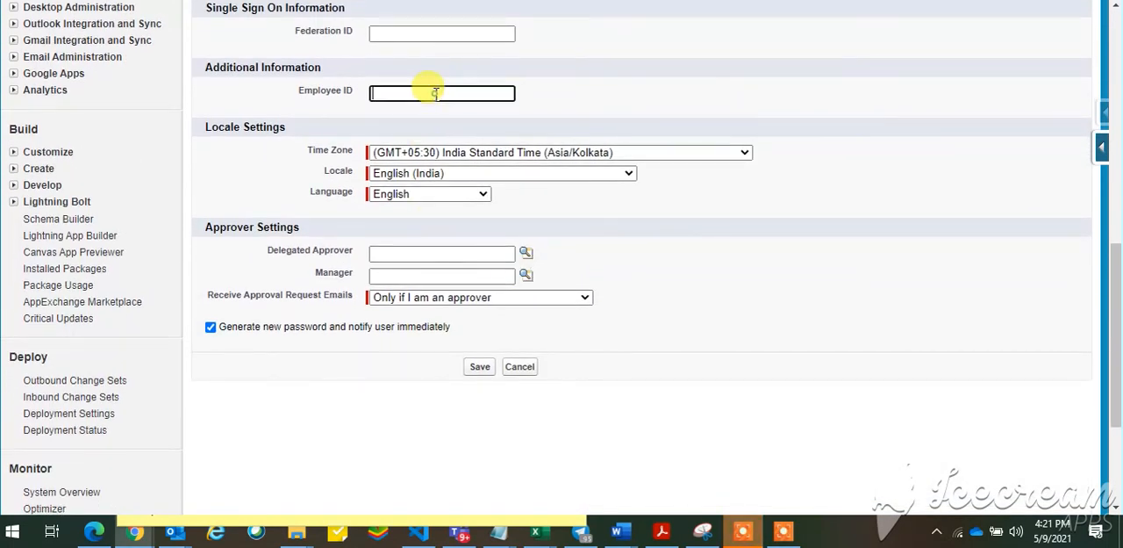
text(7654)
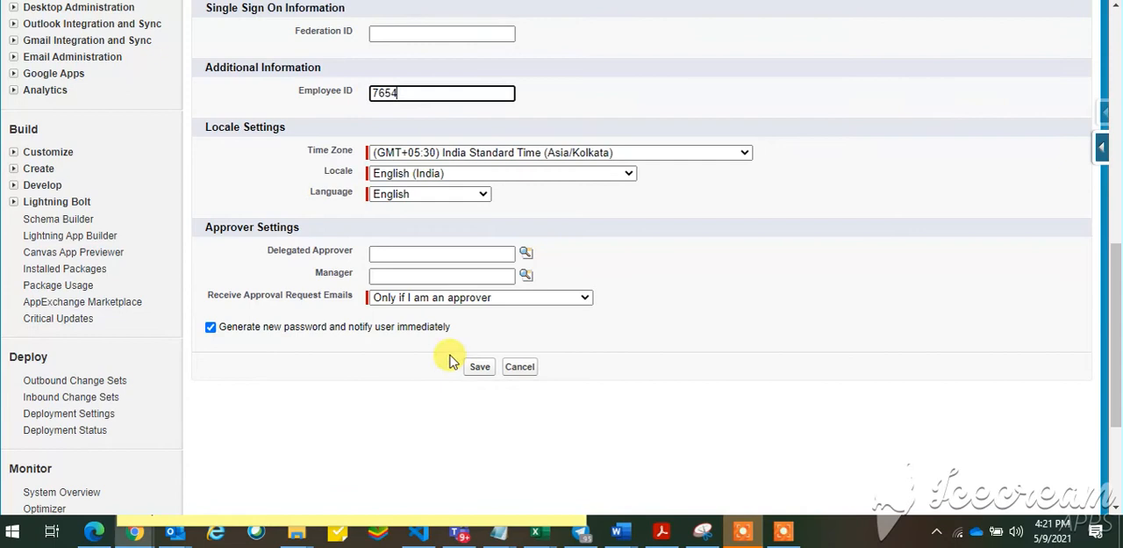
click(479, 366)
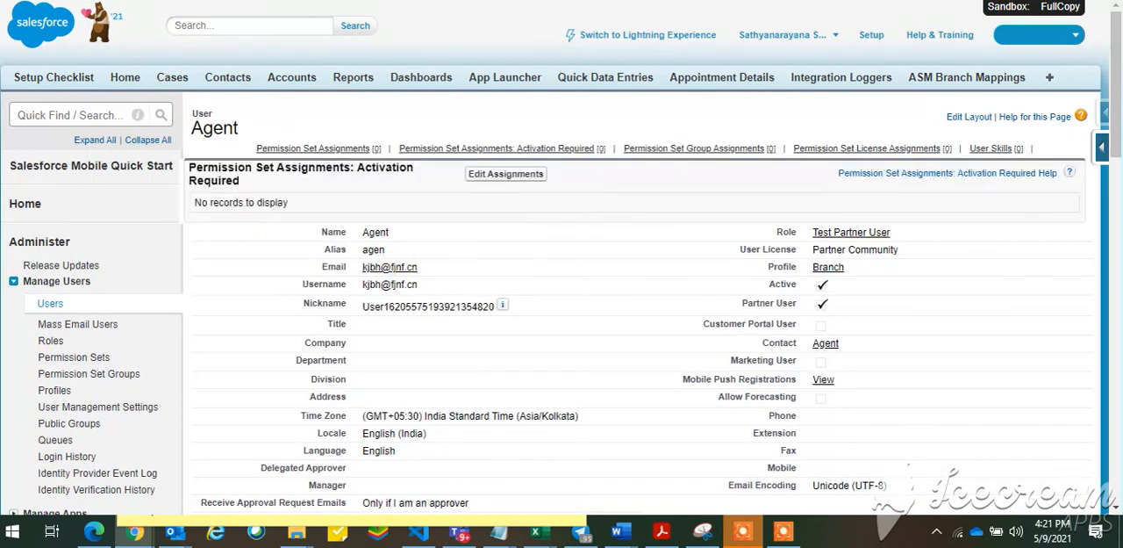
click(824, 343)
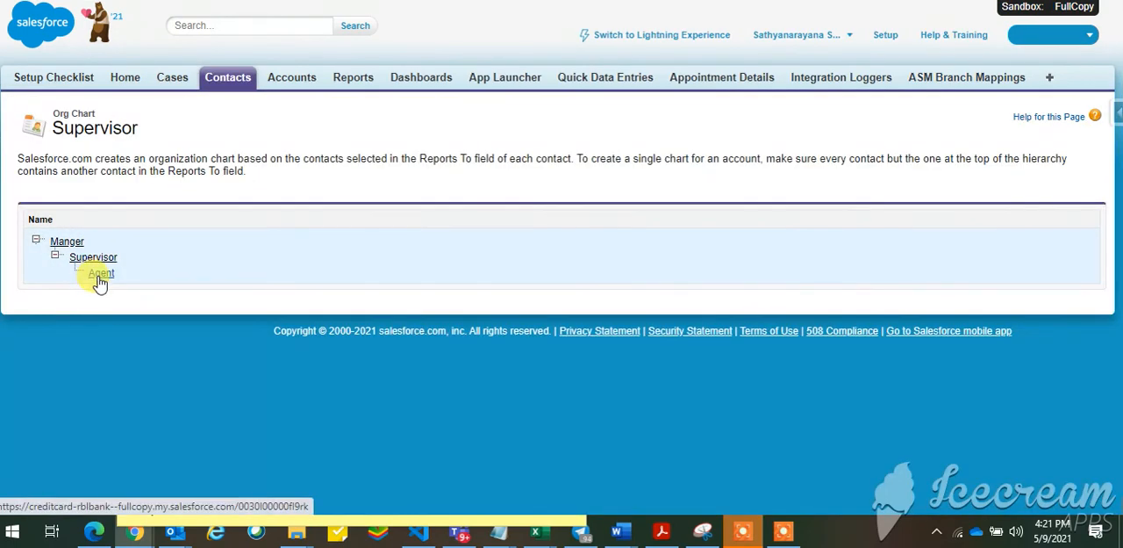